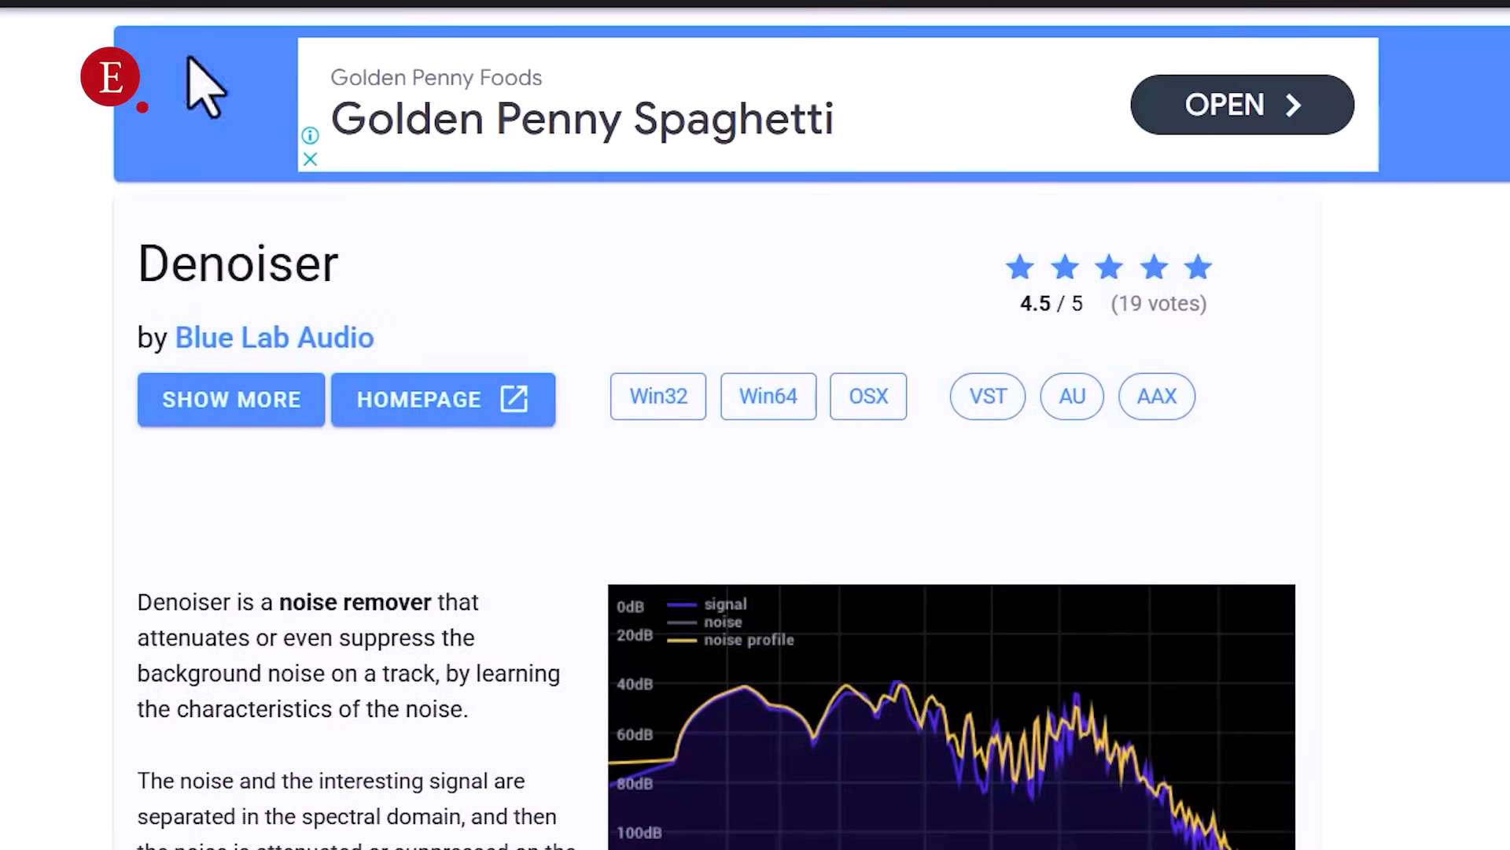
Scroll down the Denoiser plugin page to the Windows and Mac downloads list
scroll("down", 3)
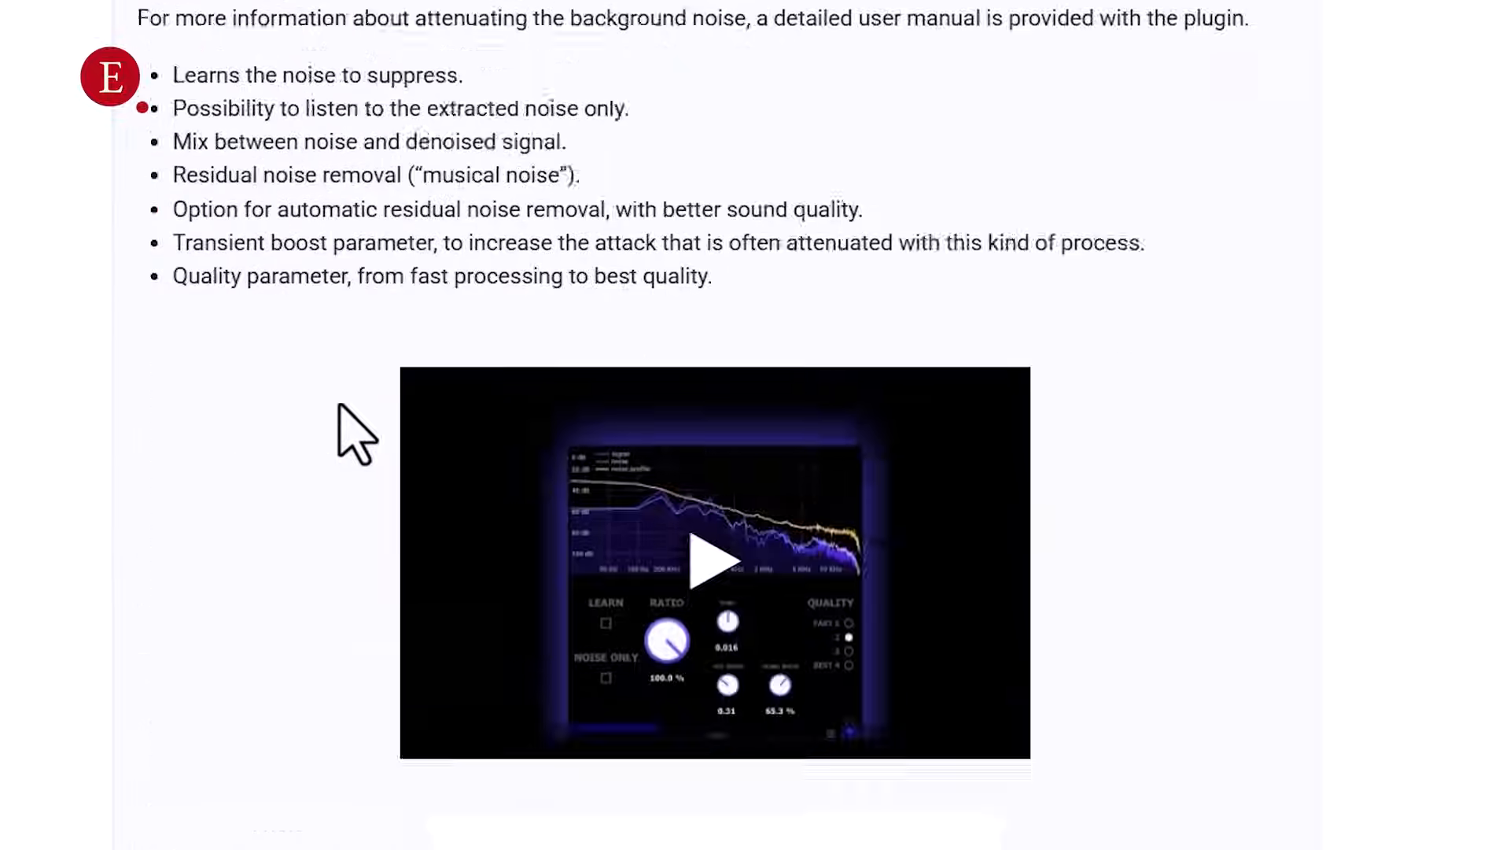
scroll("down", 3)
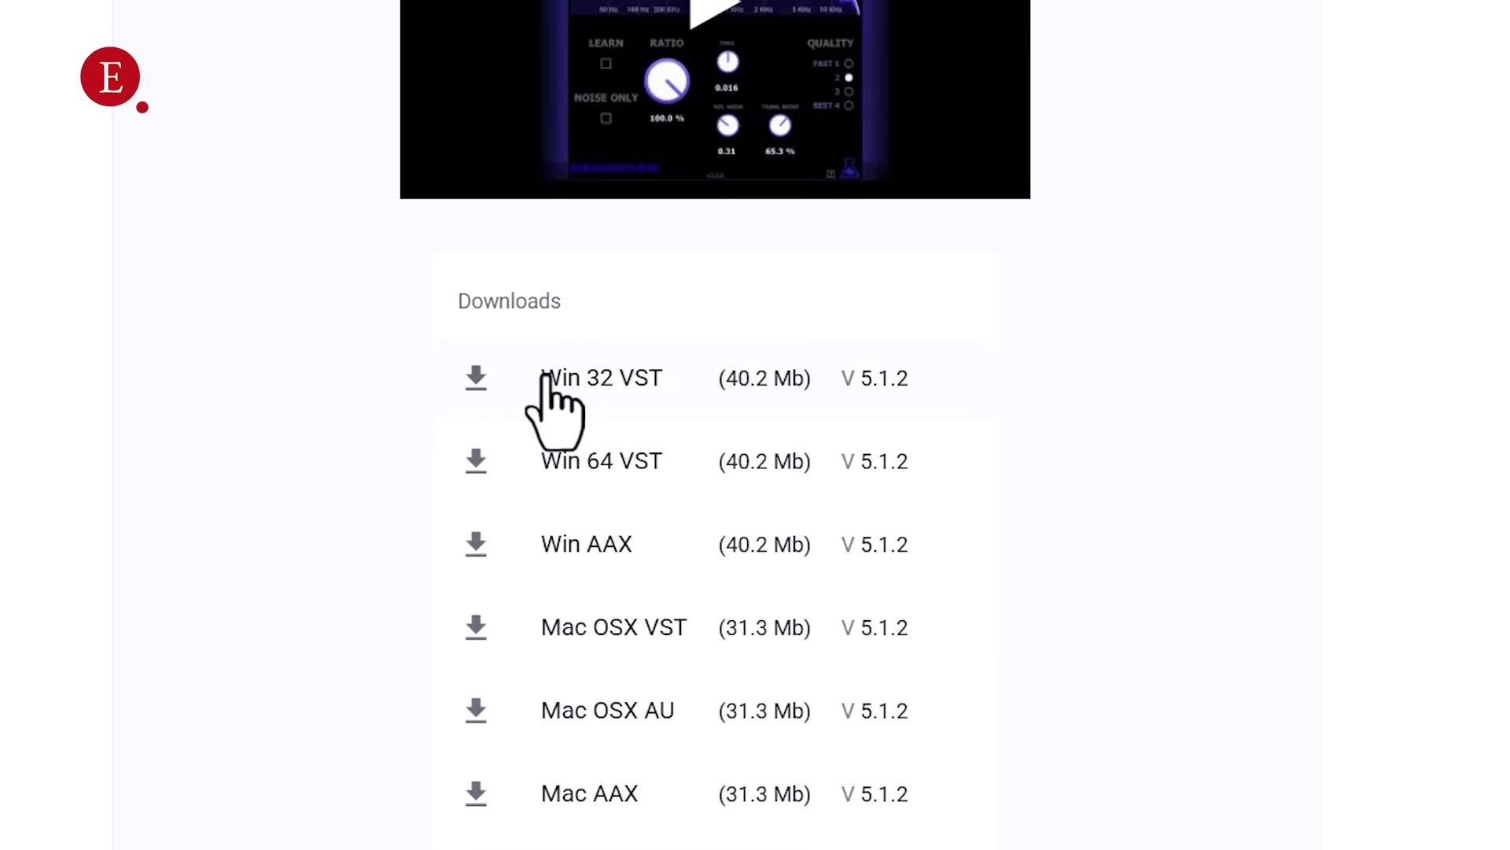
mouse_move(568, 453)
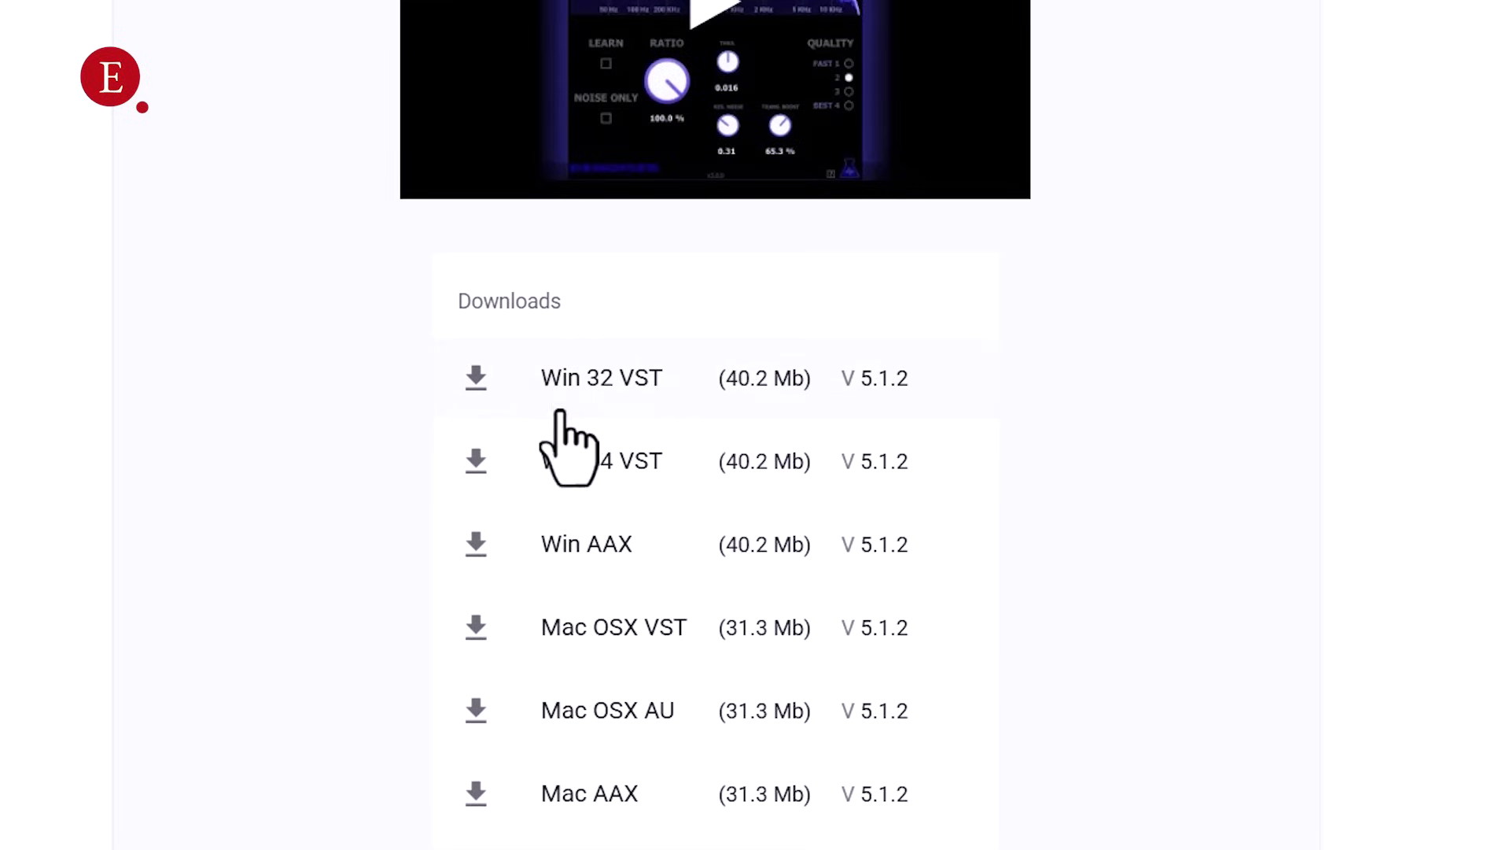
mouse_move(591, 477)
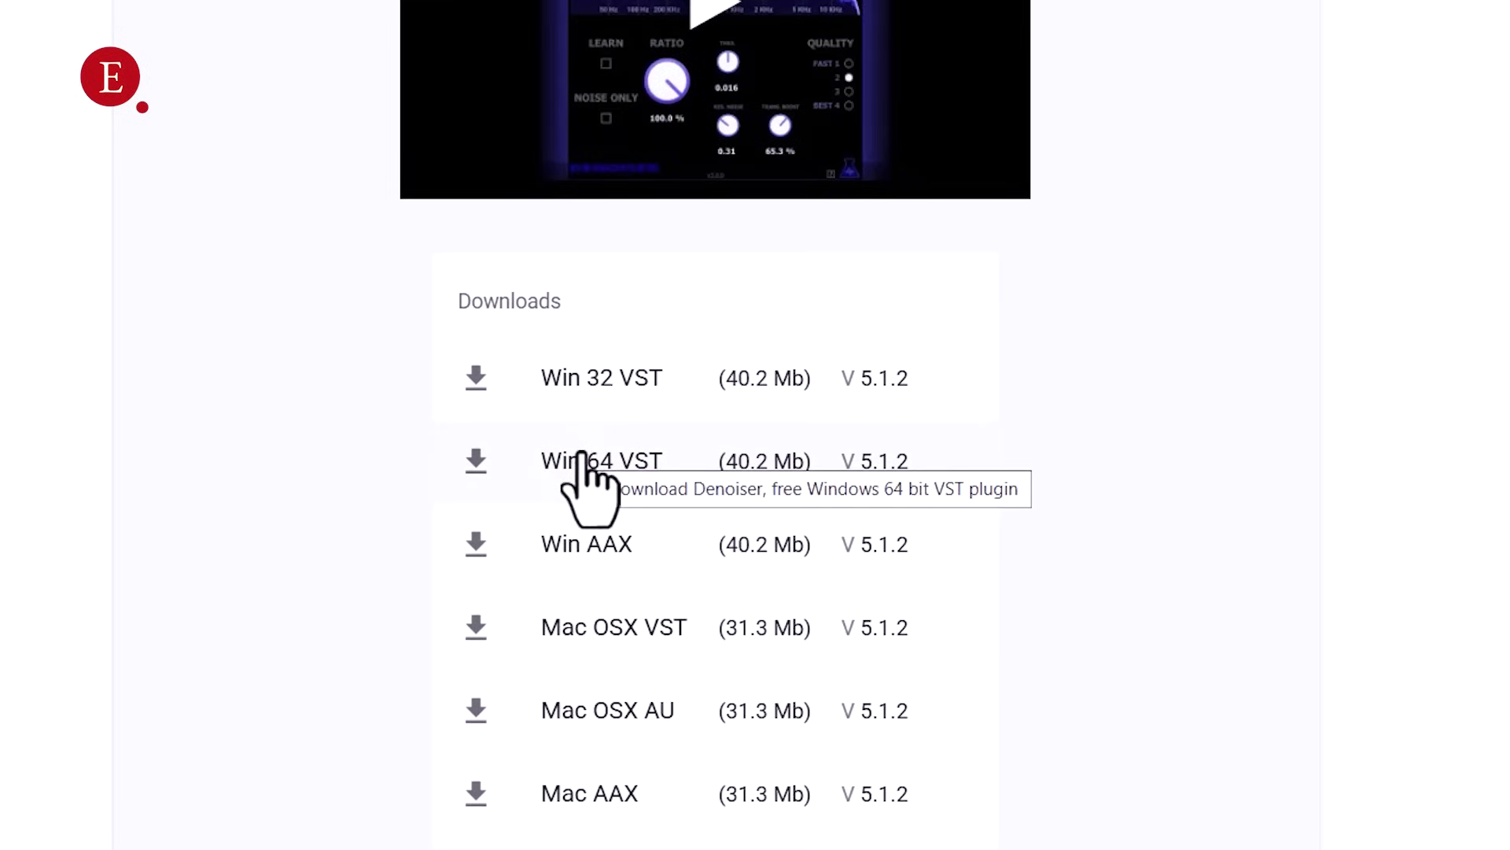
mouse_move(525, 491)
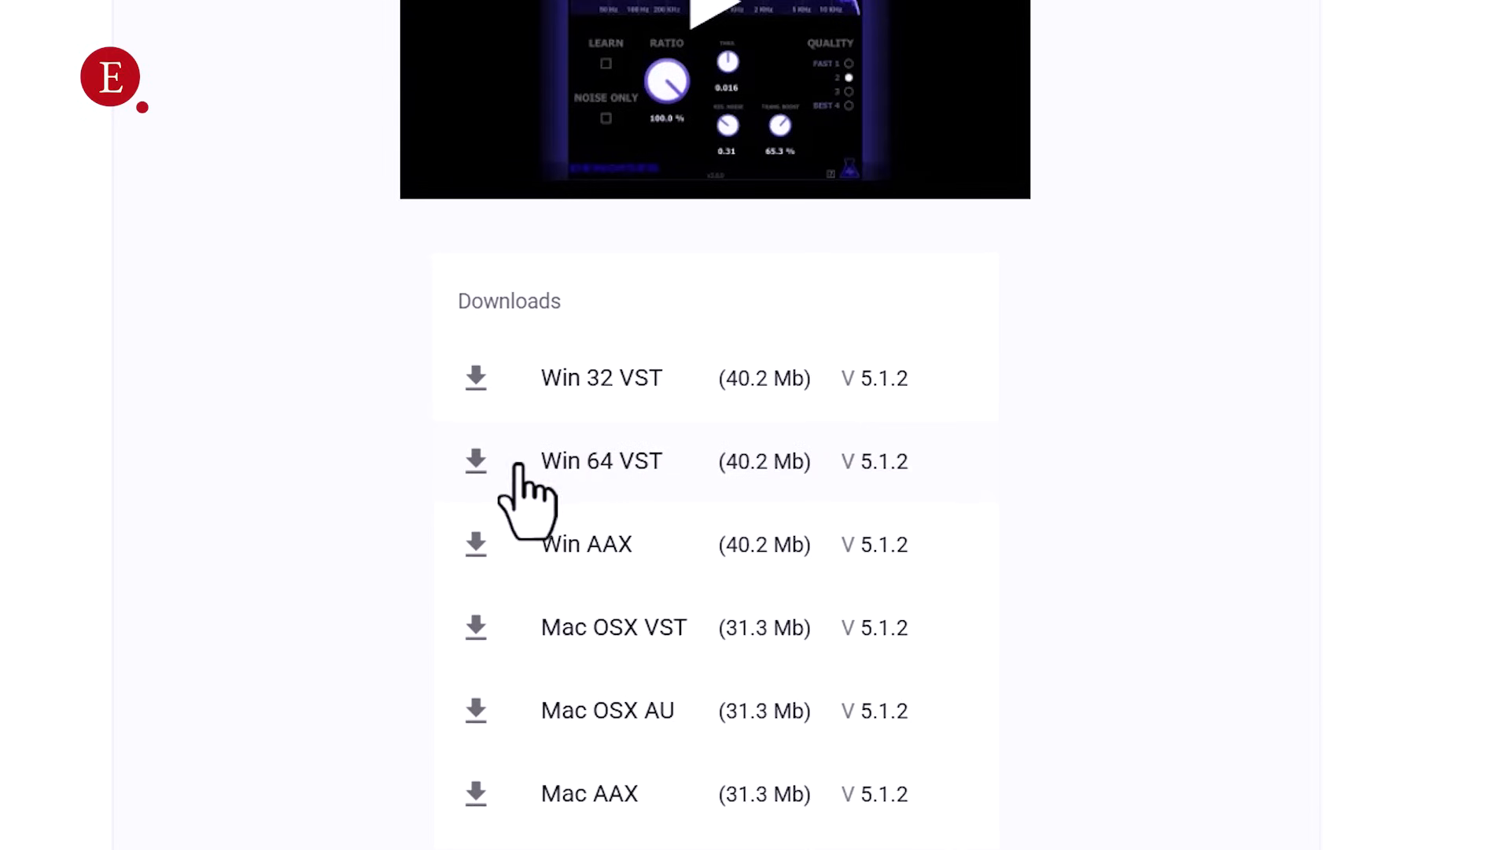
mouse_move(475, 460)
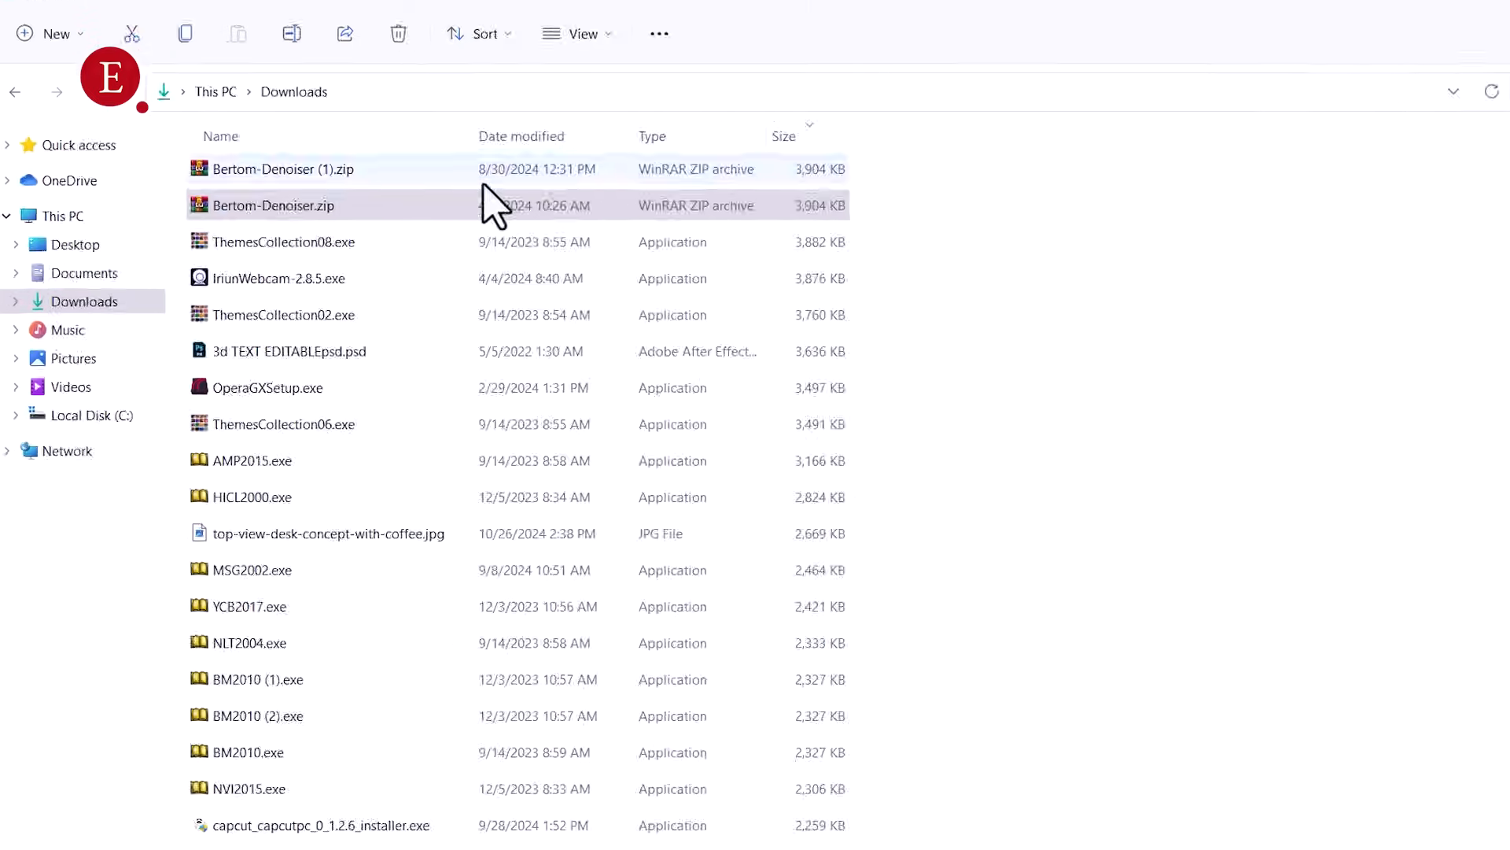
Extract Bertom-Denoiser.zip into its own Bertom-Denoiser folder using Extract All
left_click(274, 205)
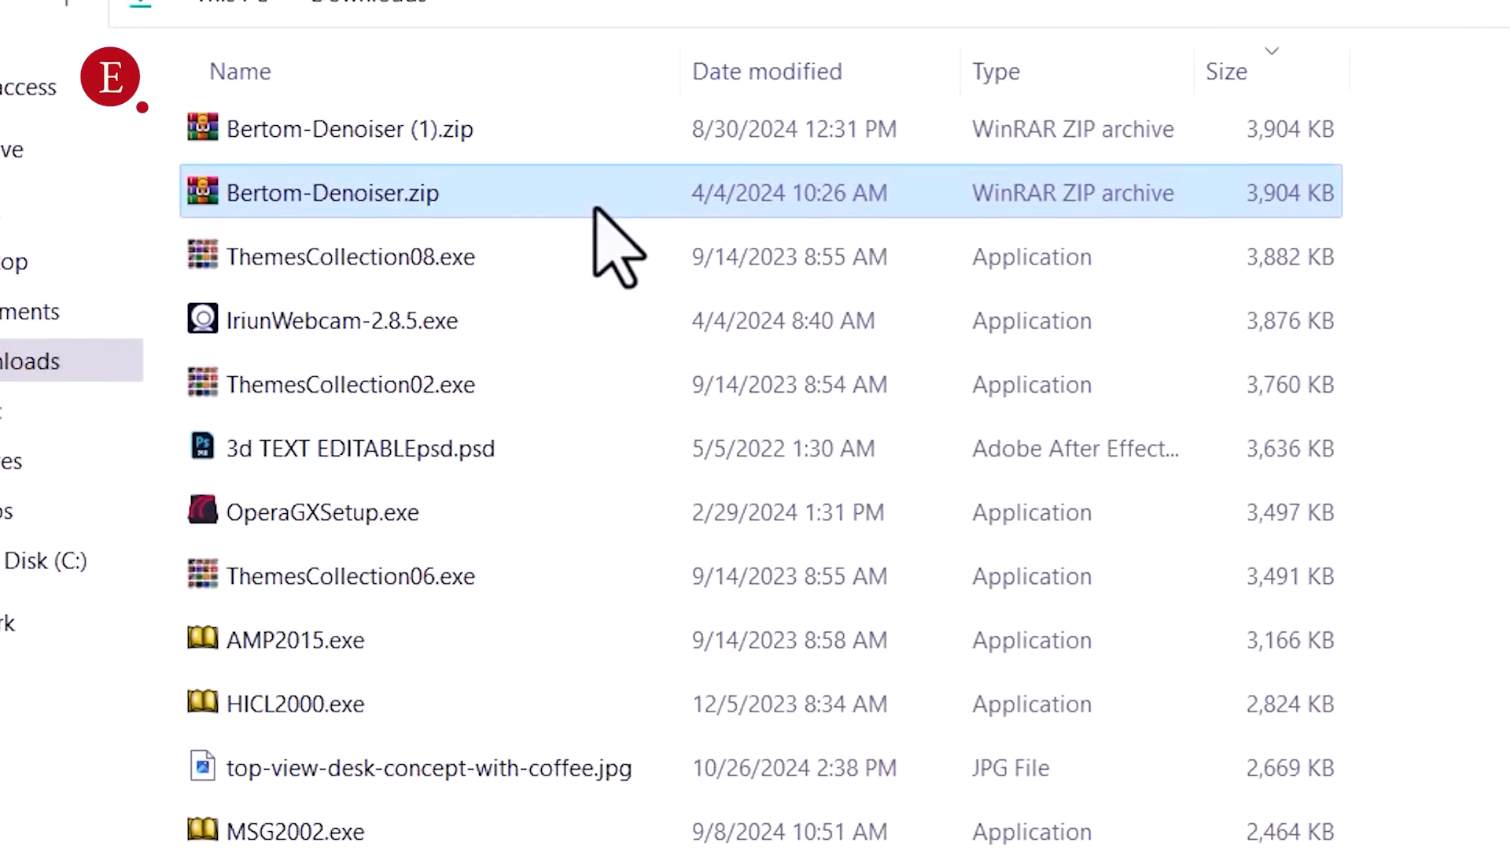
right_click(332, 193)
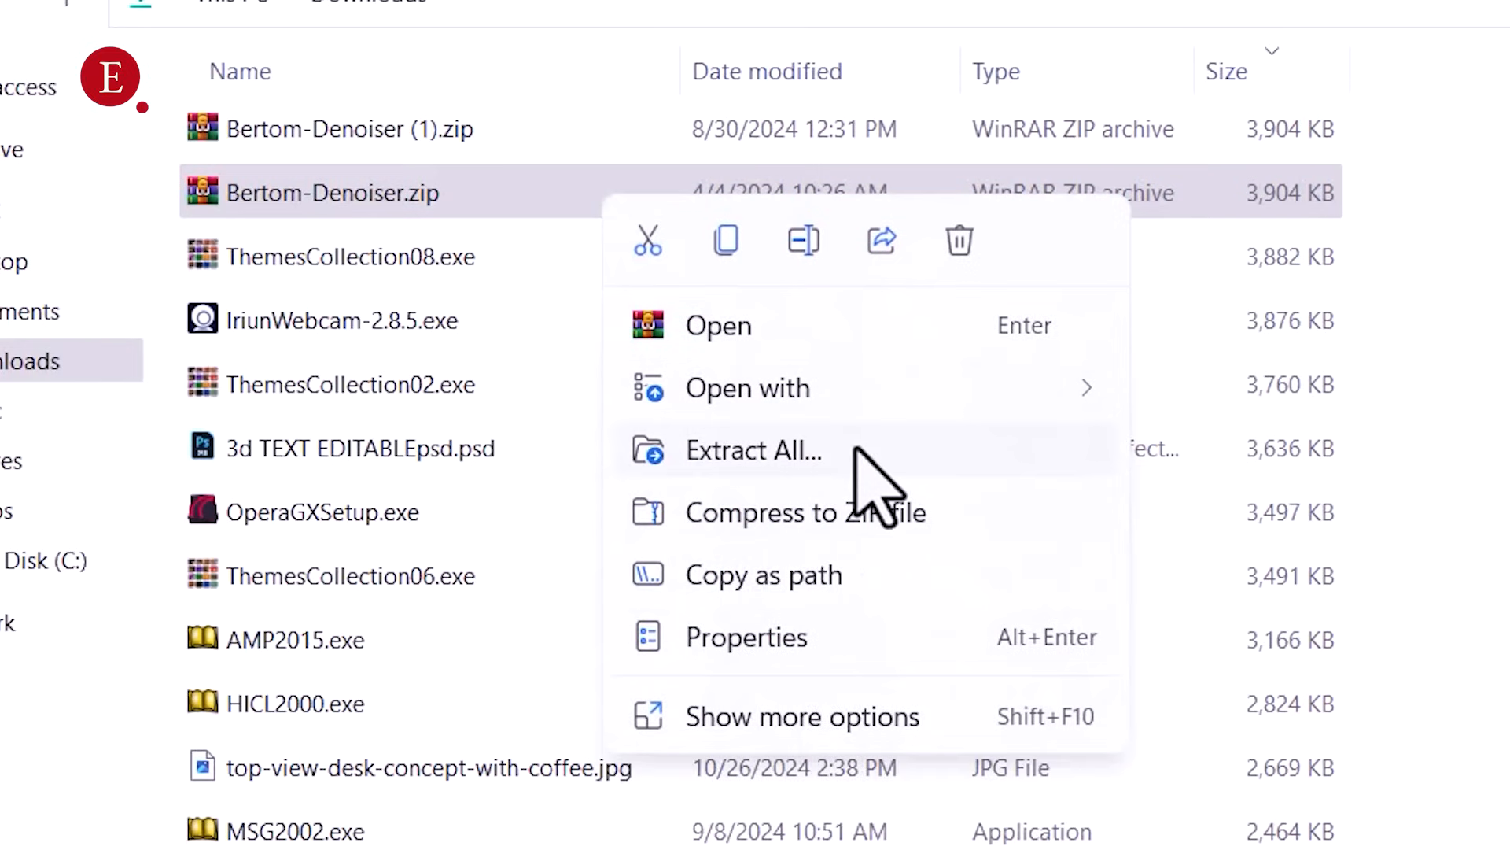
left_click(755, 450)
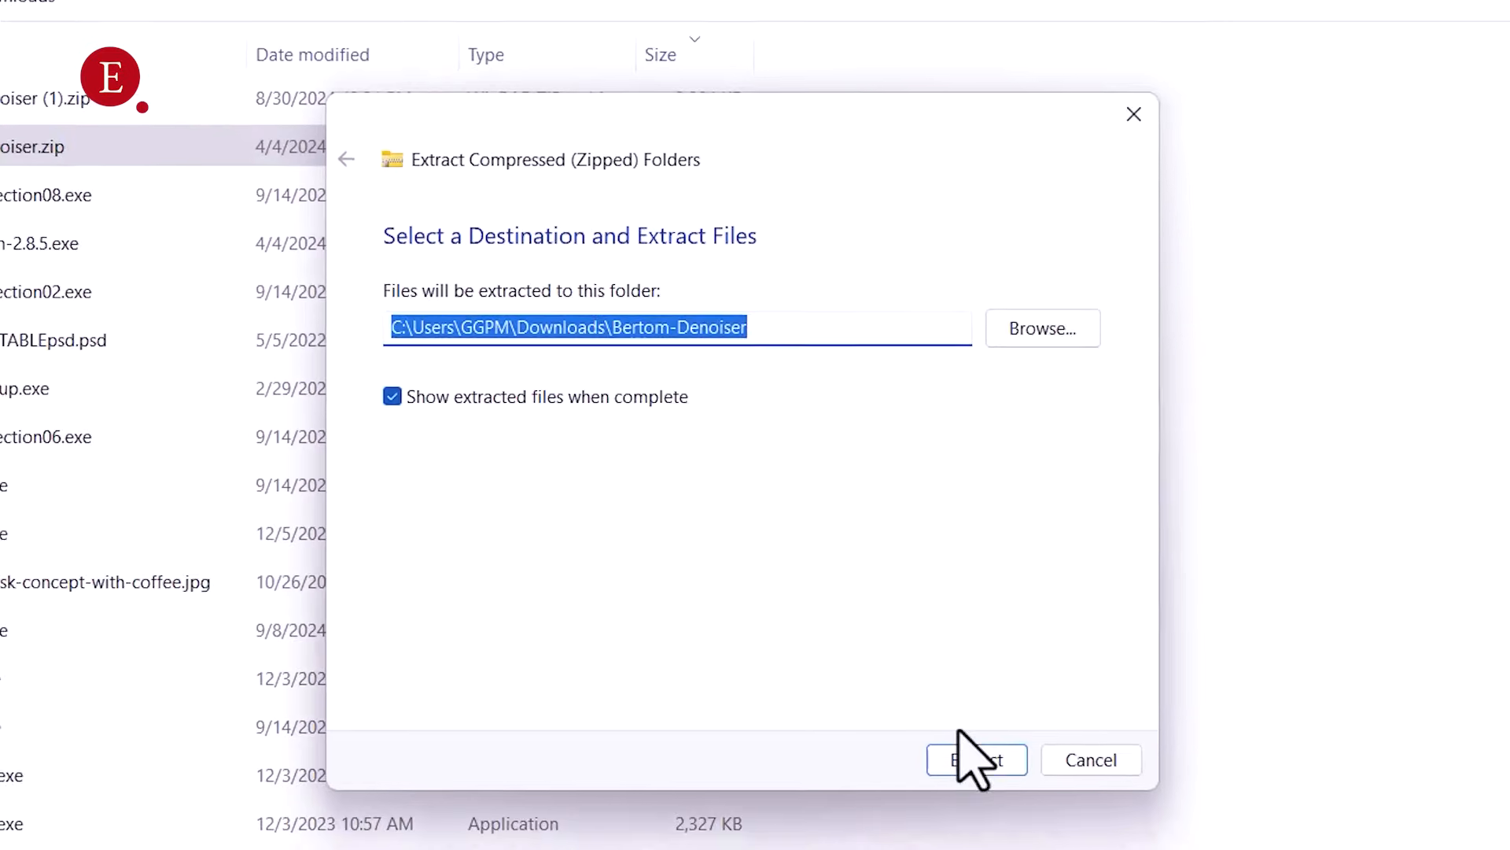
left_click(975, 759)
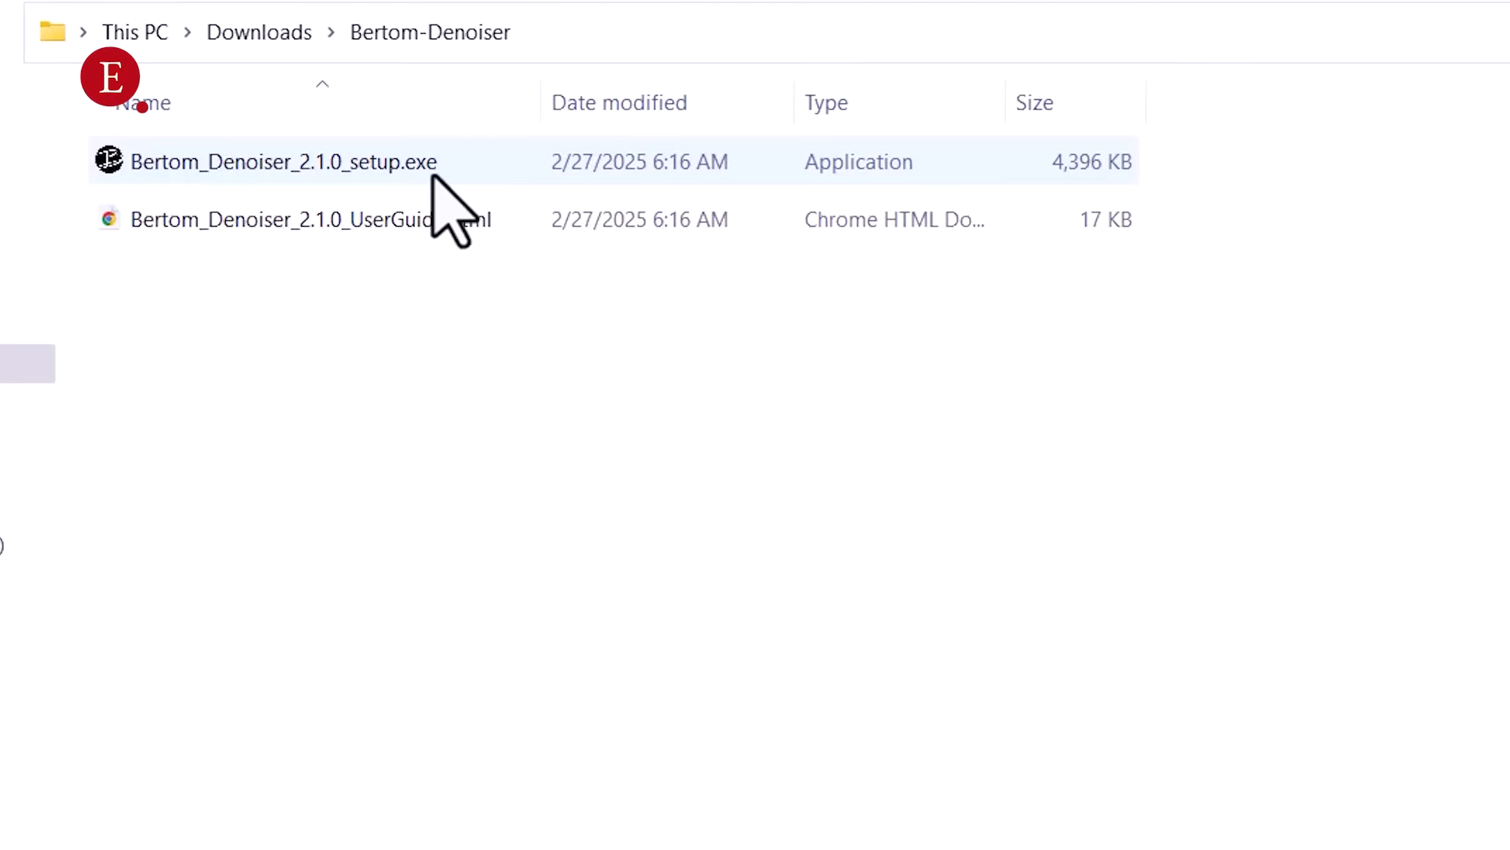
double_click(282, 161)
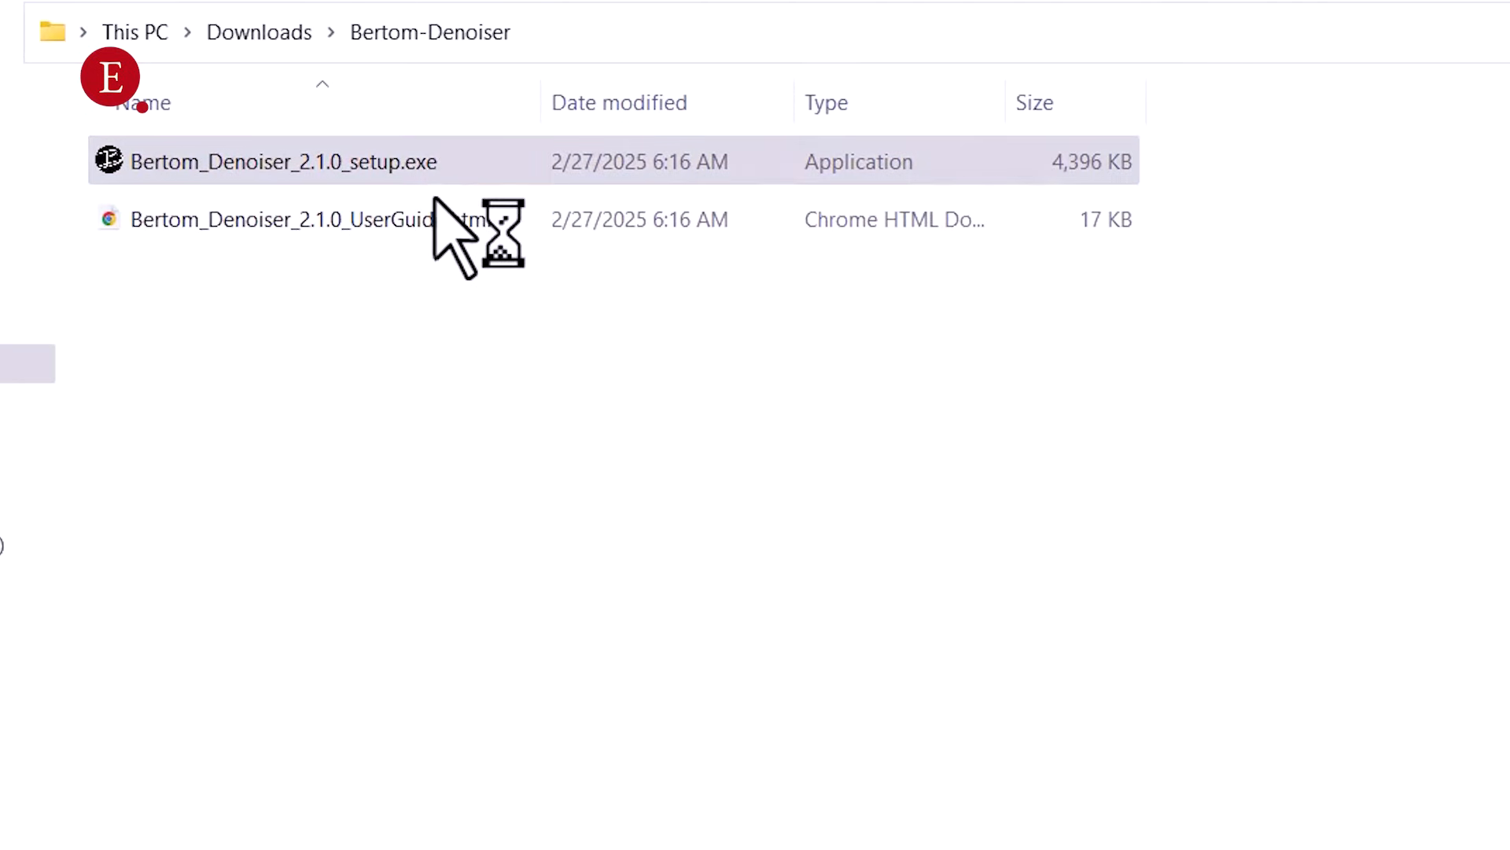
left_click(283, 161)
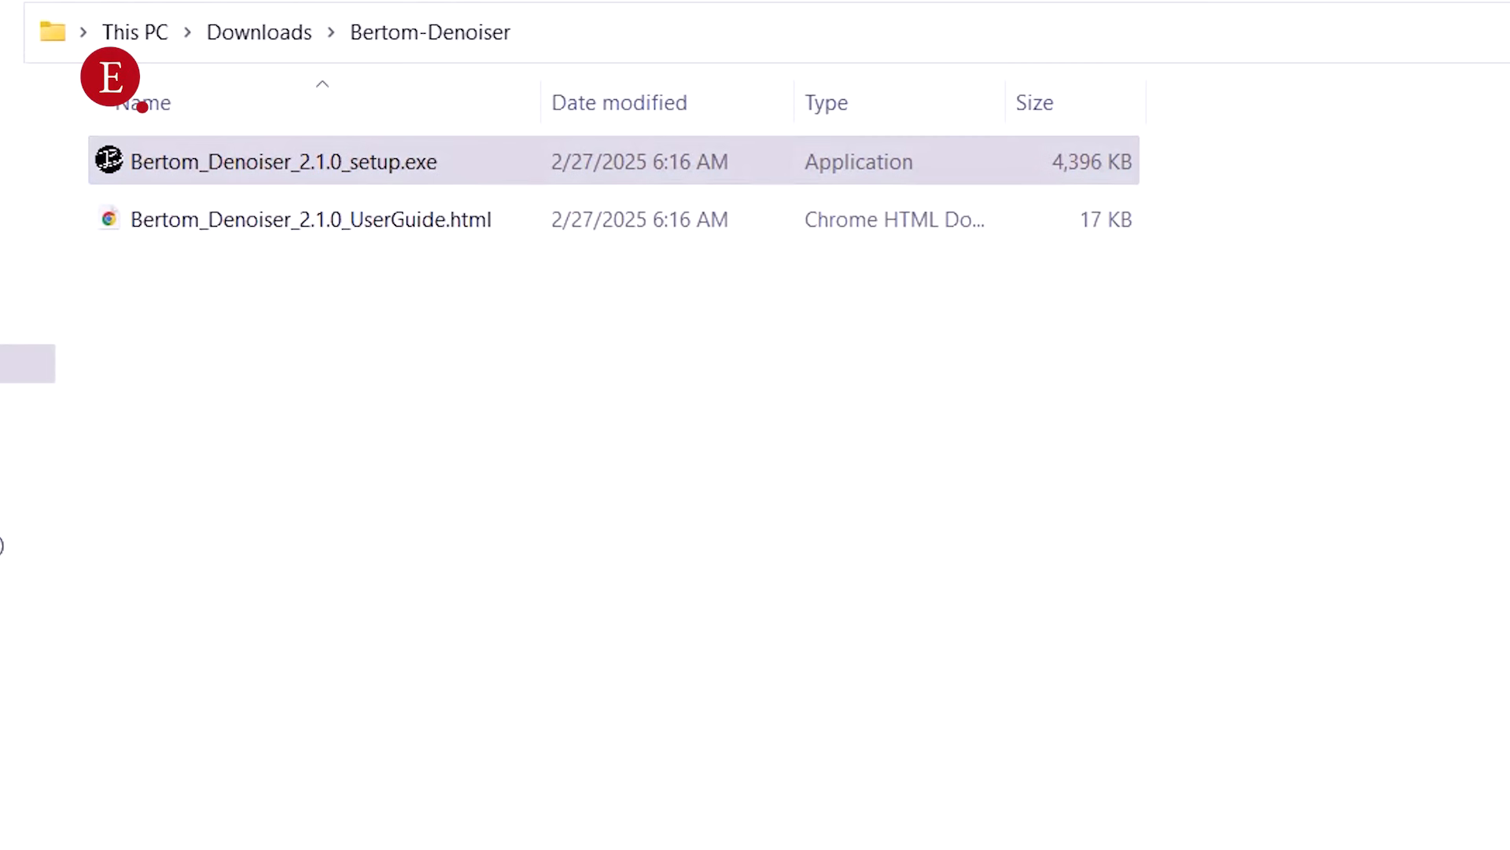
double_click(283, 162)
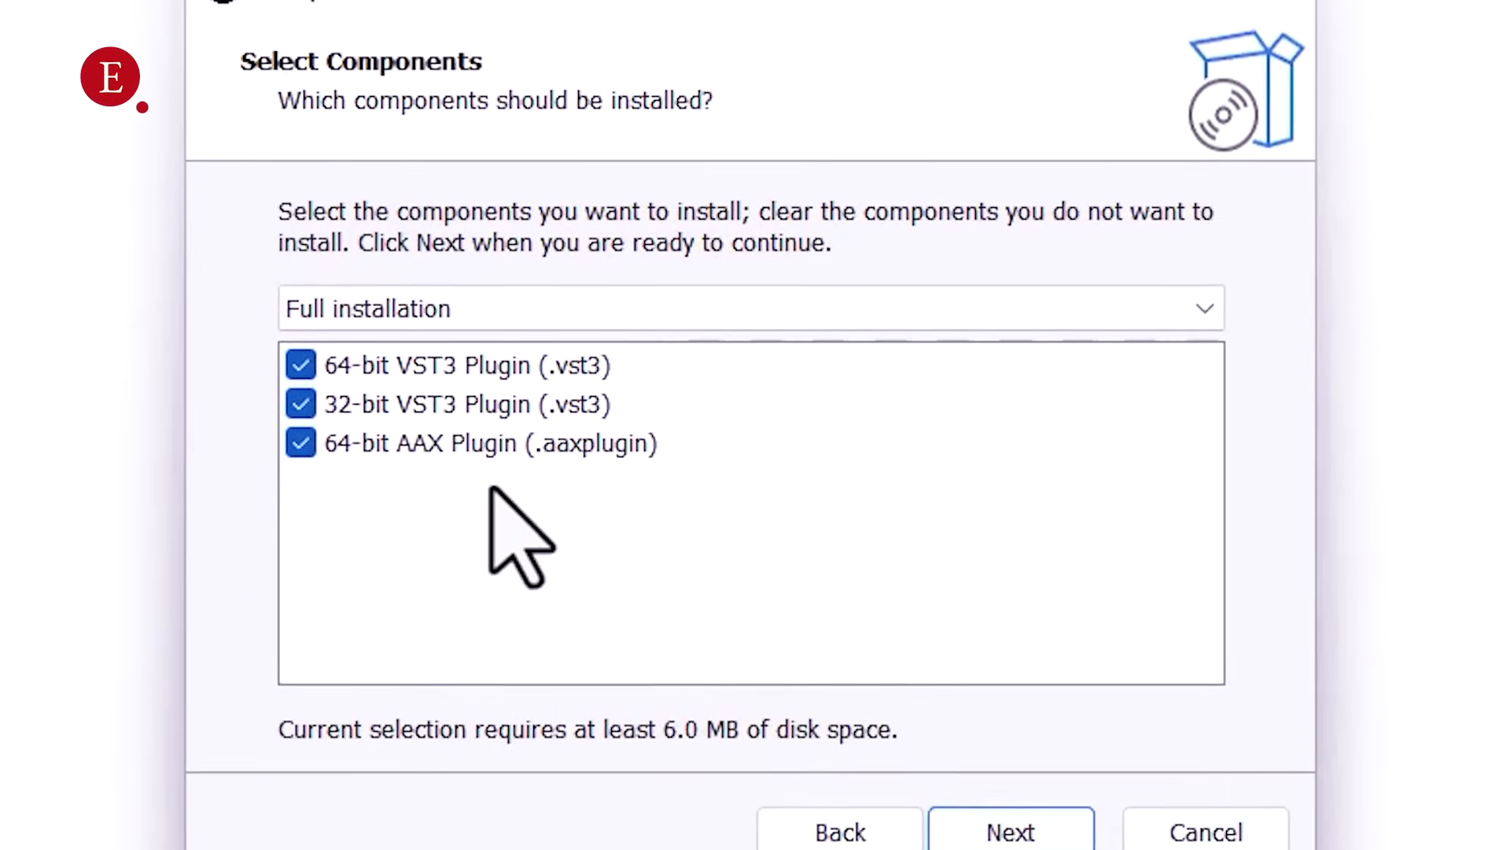
left_click(1010, 832)
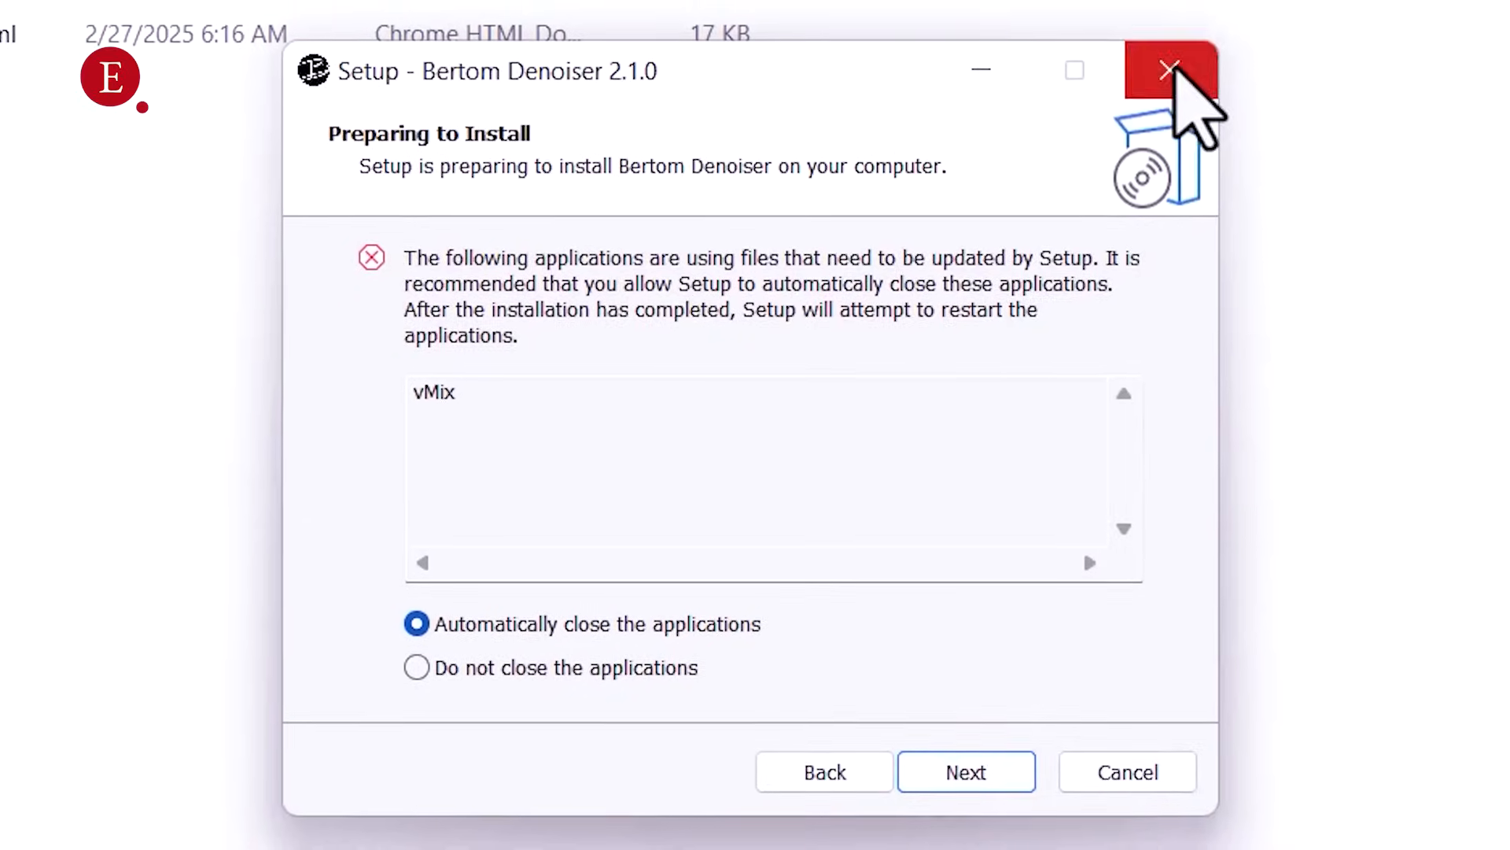
left_click(1171, 70)
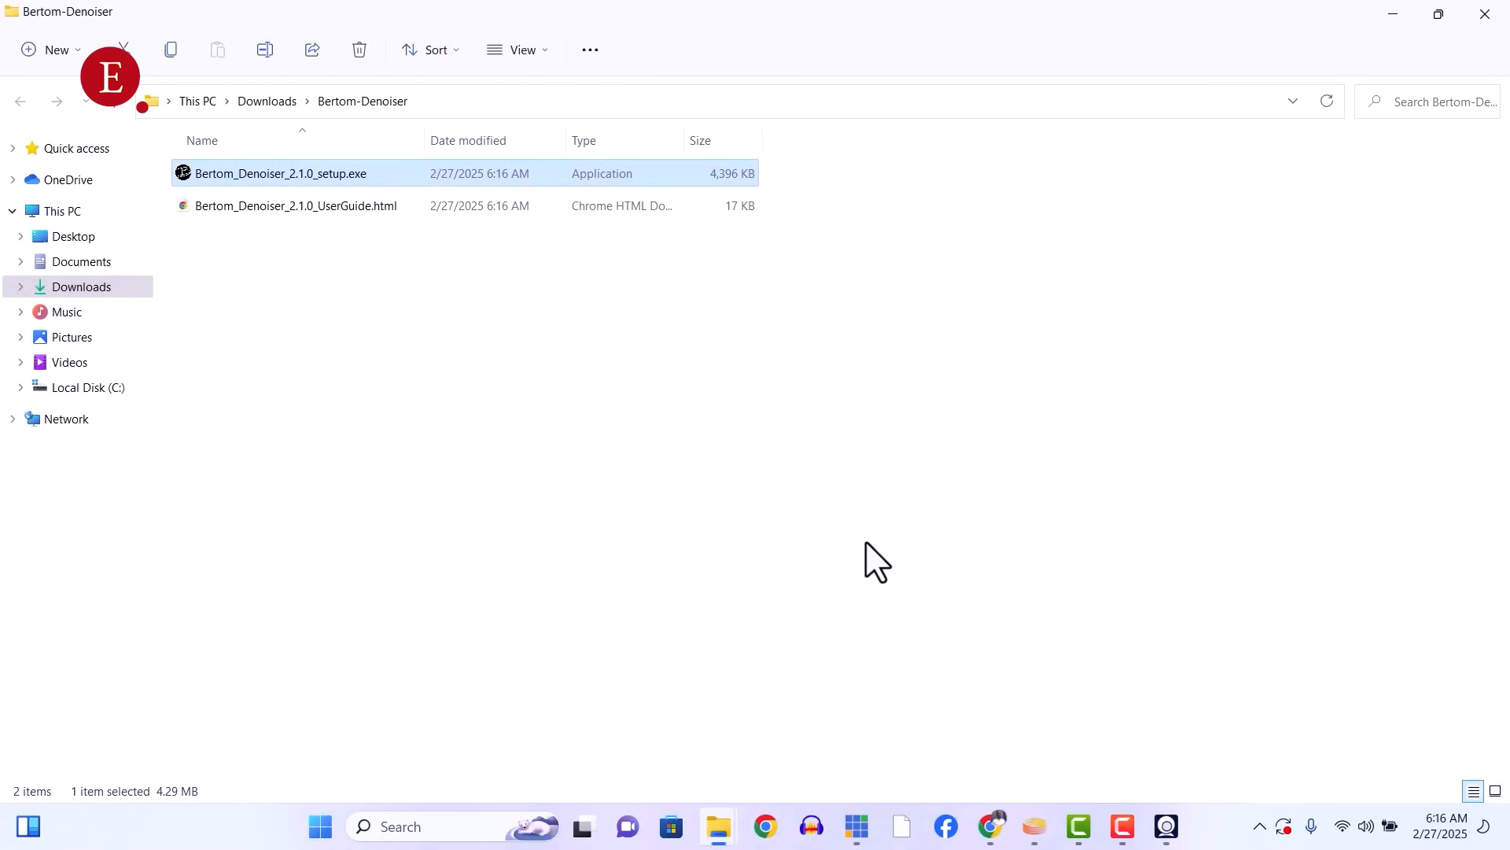
Delete the existing Denoiser plugin from the Audio Jack Mic input's audio plugins list
left_click(862, 826)
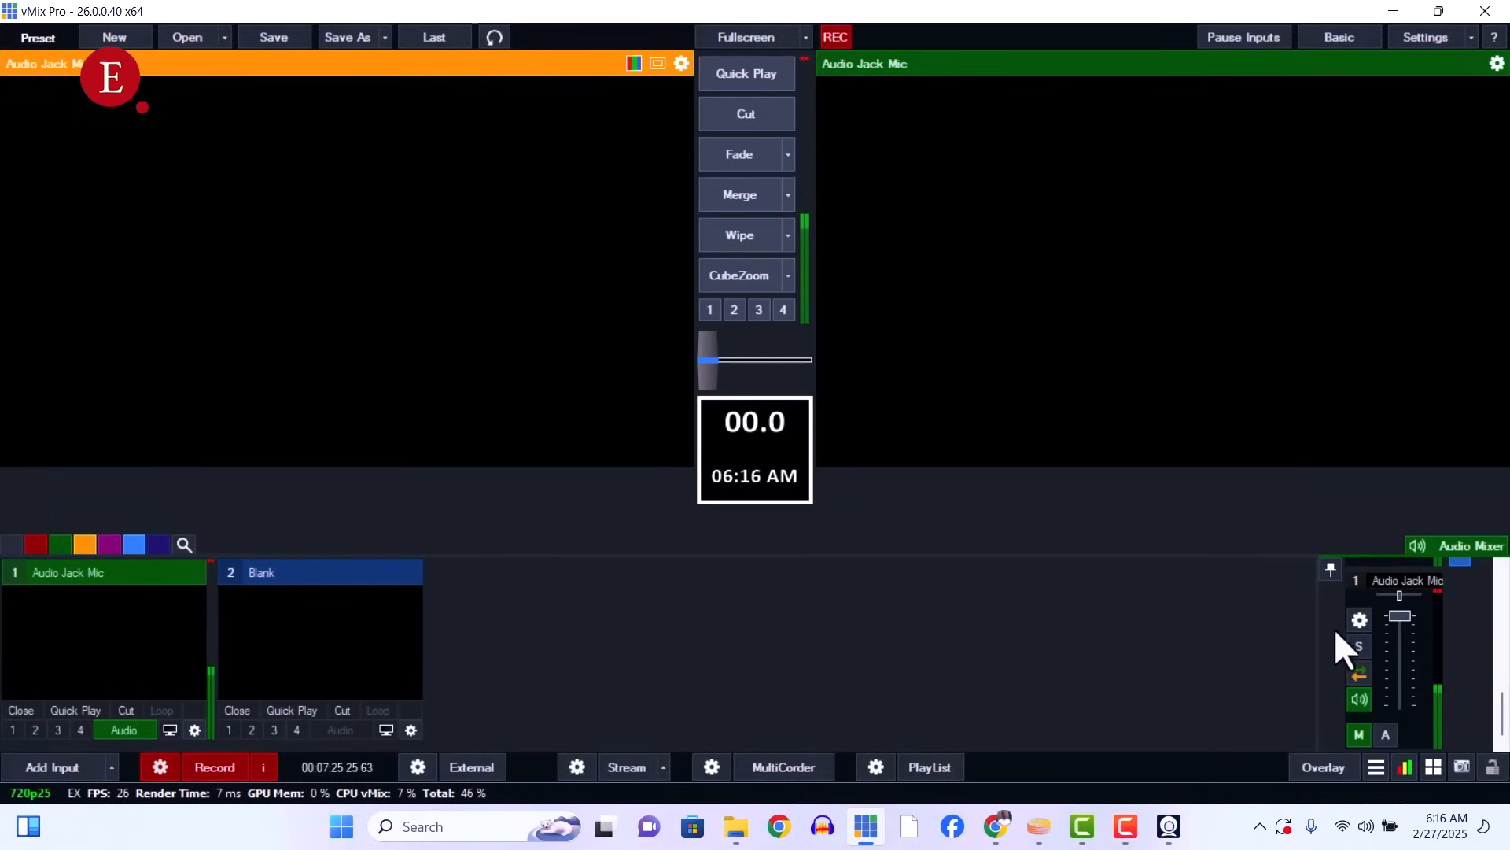
left_click(1359, 619)
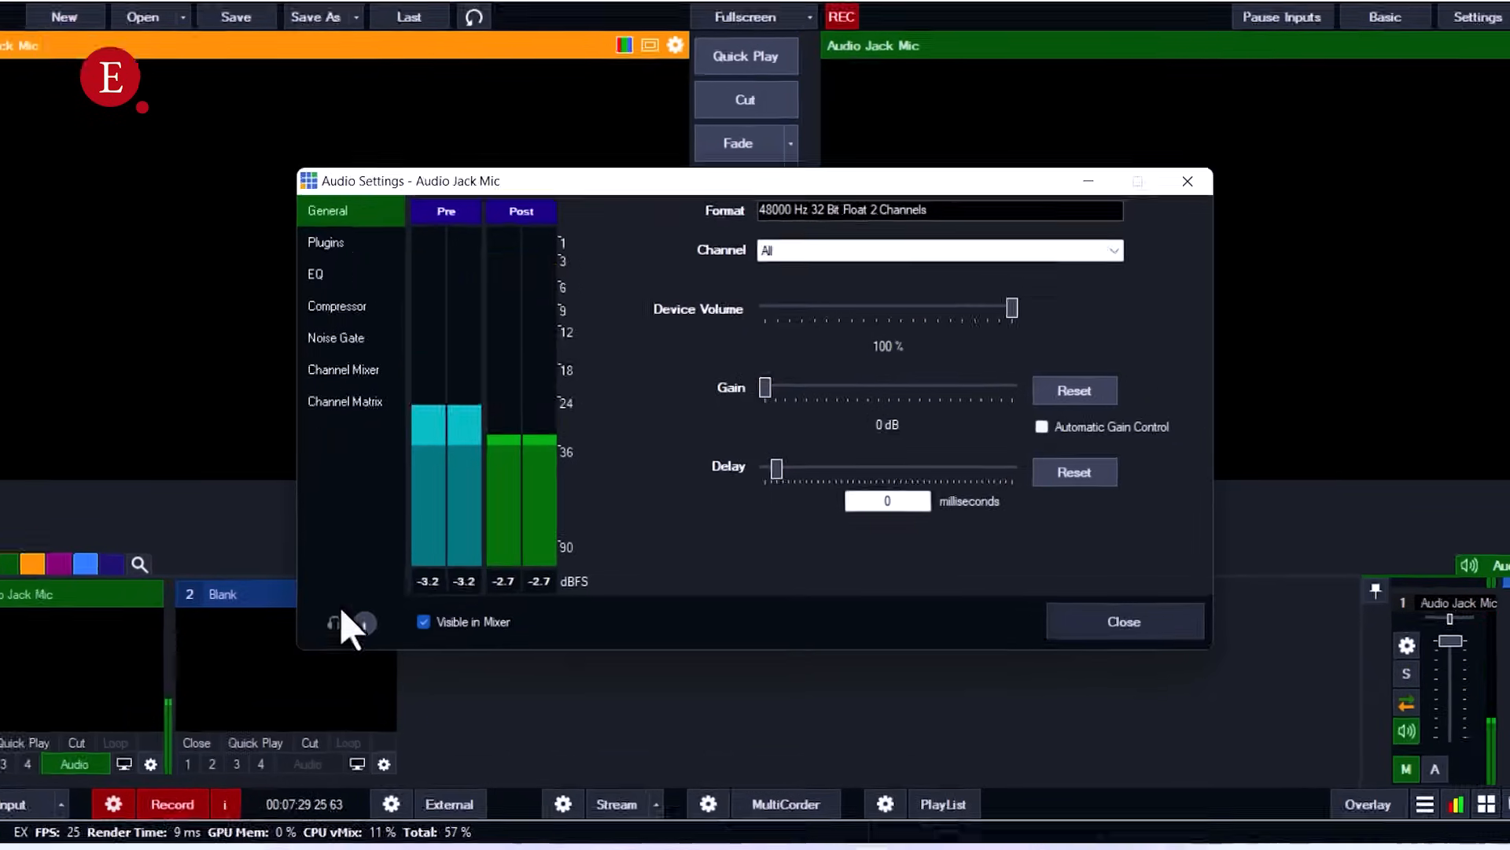
left_click(326, 241)
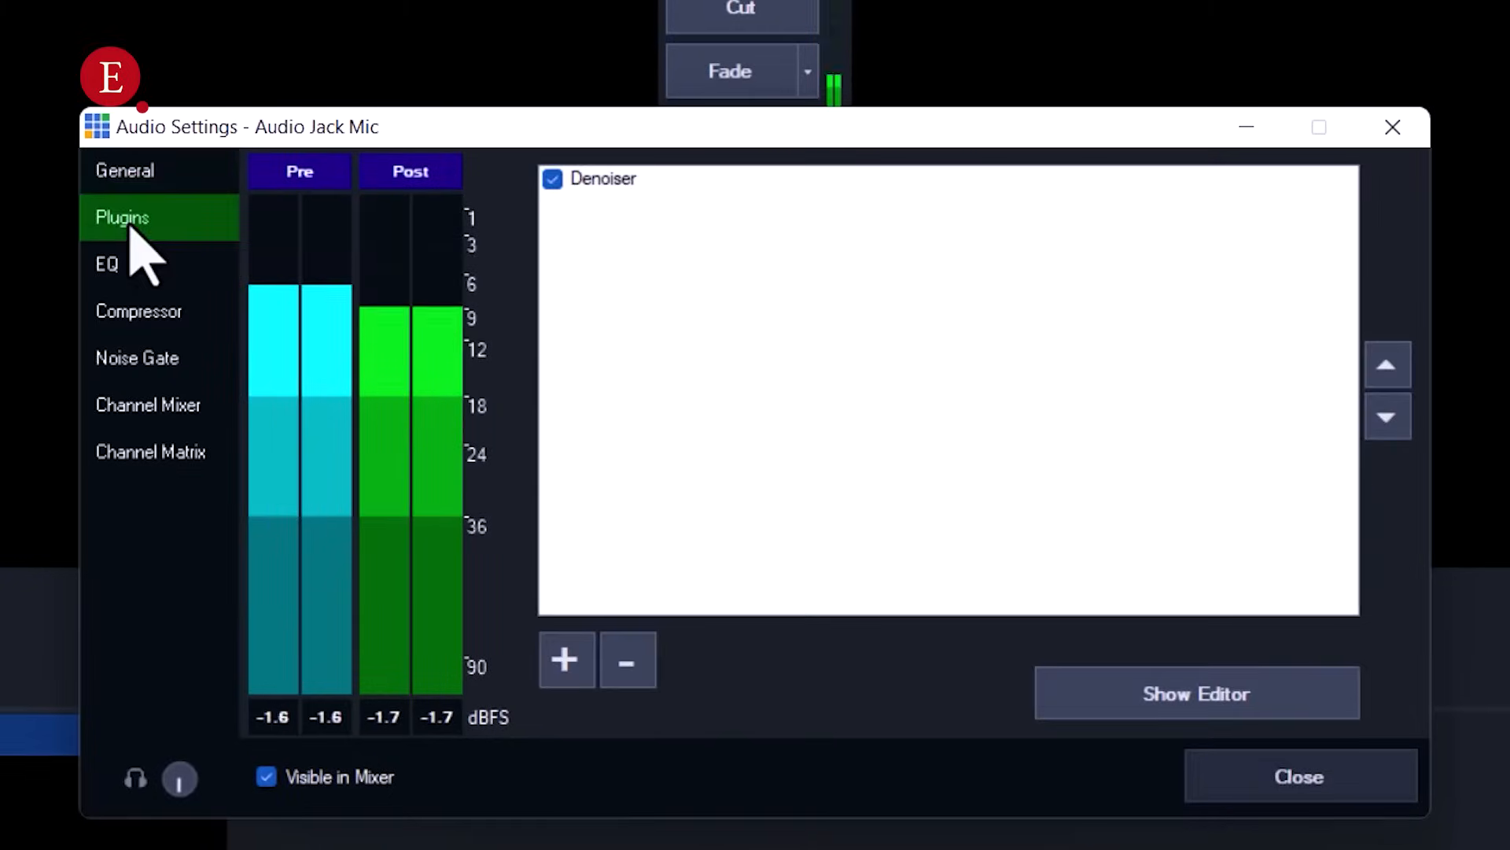
left_click(604, 178)
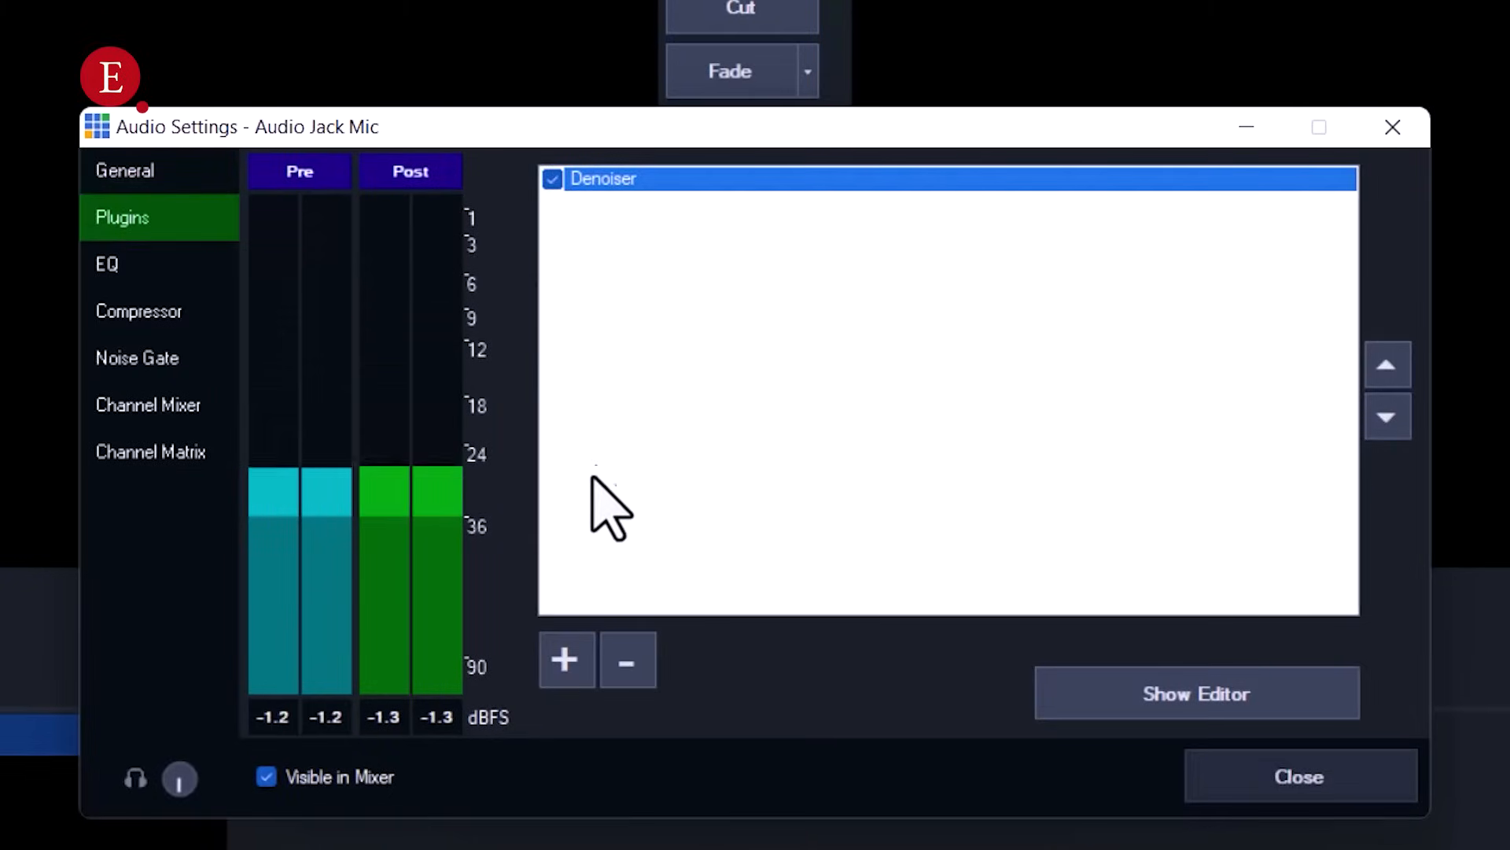
left_click(627, 660)
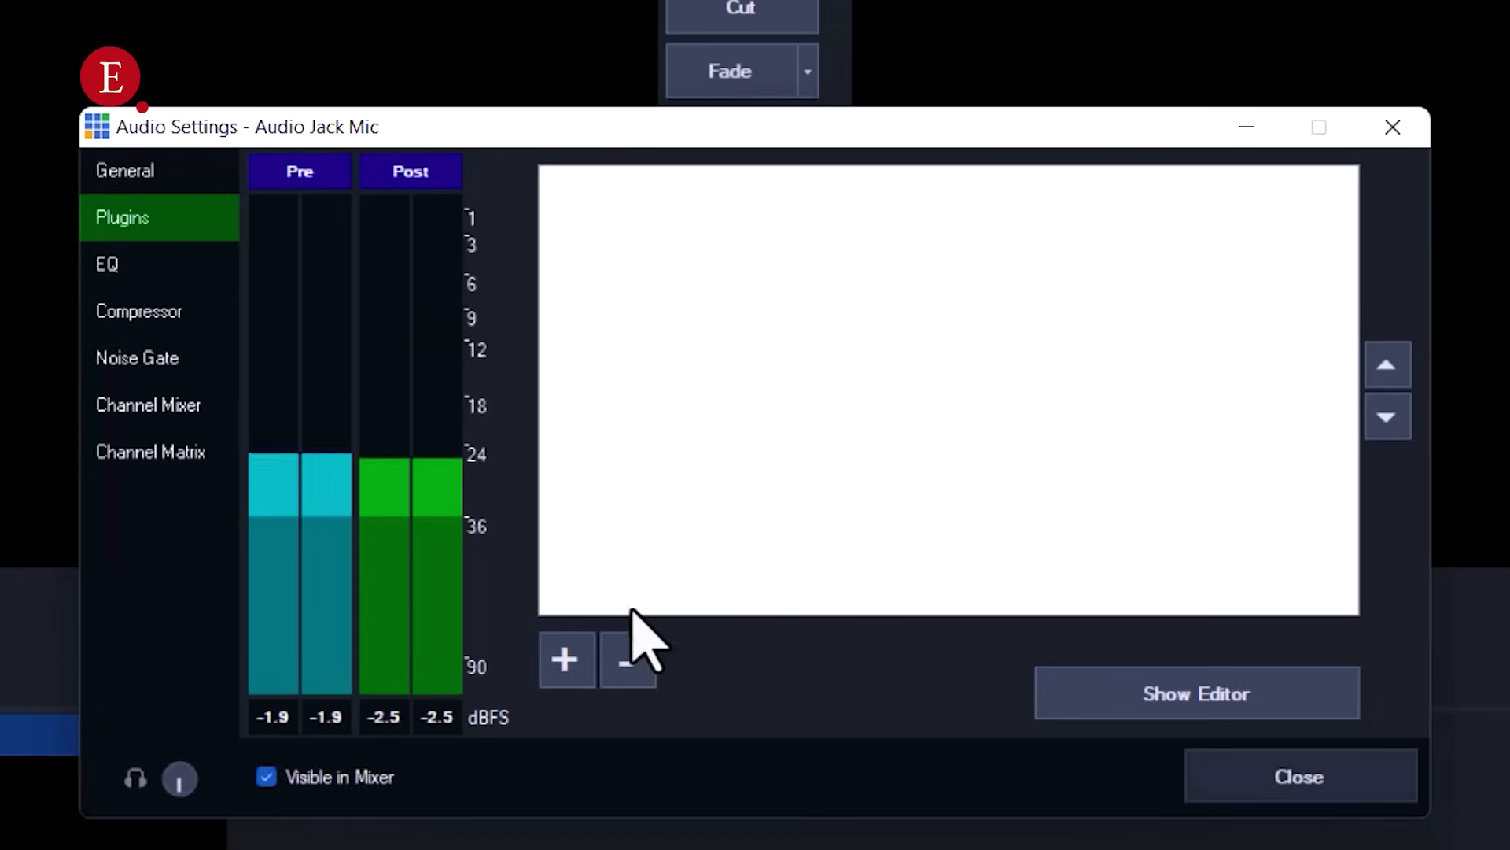
Add the Denoiser plugin from the Bertom_Denoiser driver and open its editor
left_click(565, 660)
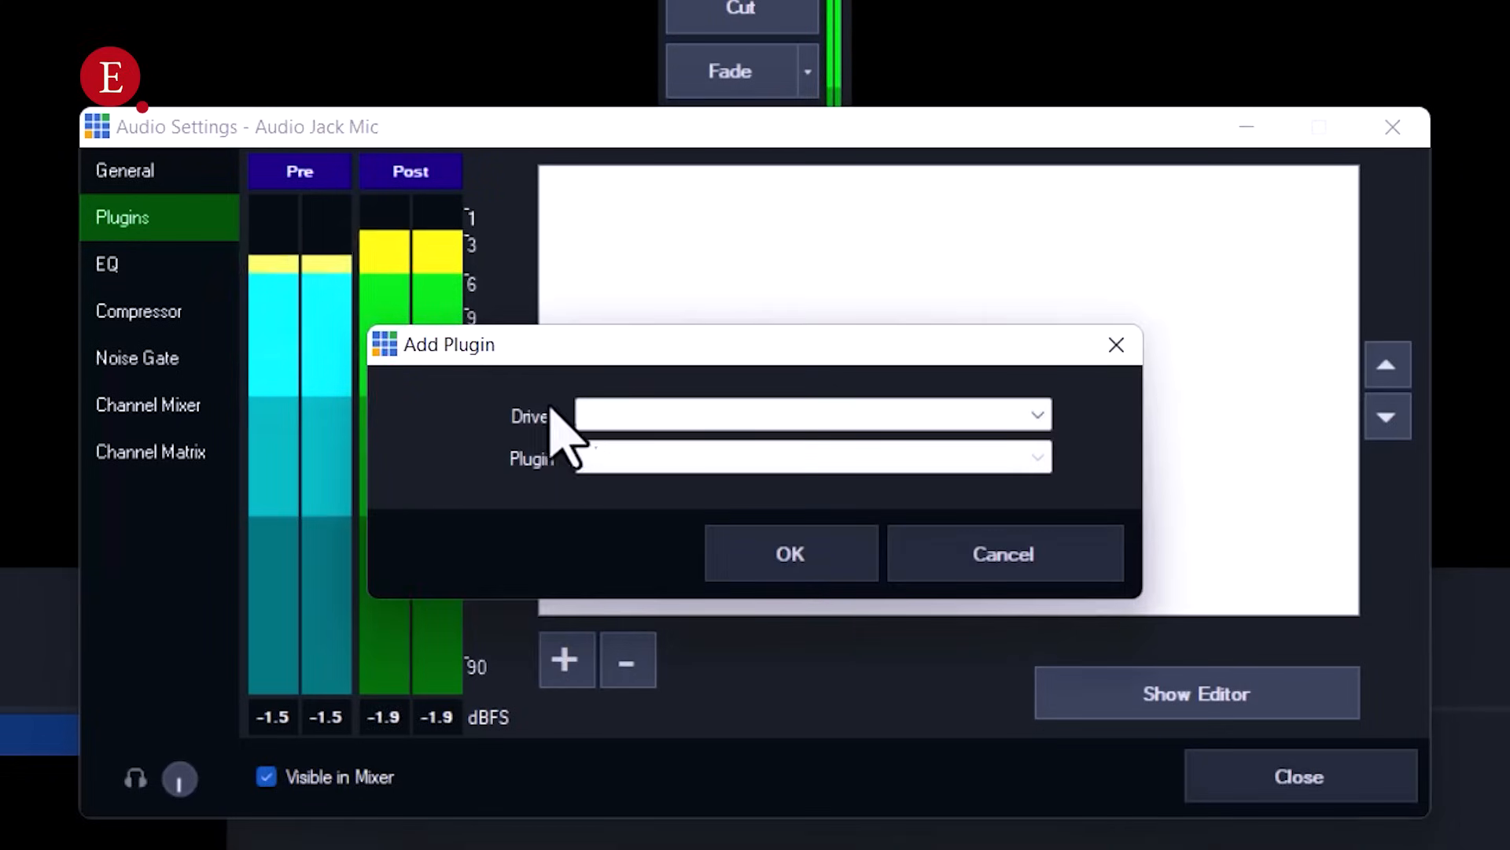
left_click(810, 415)
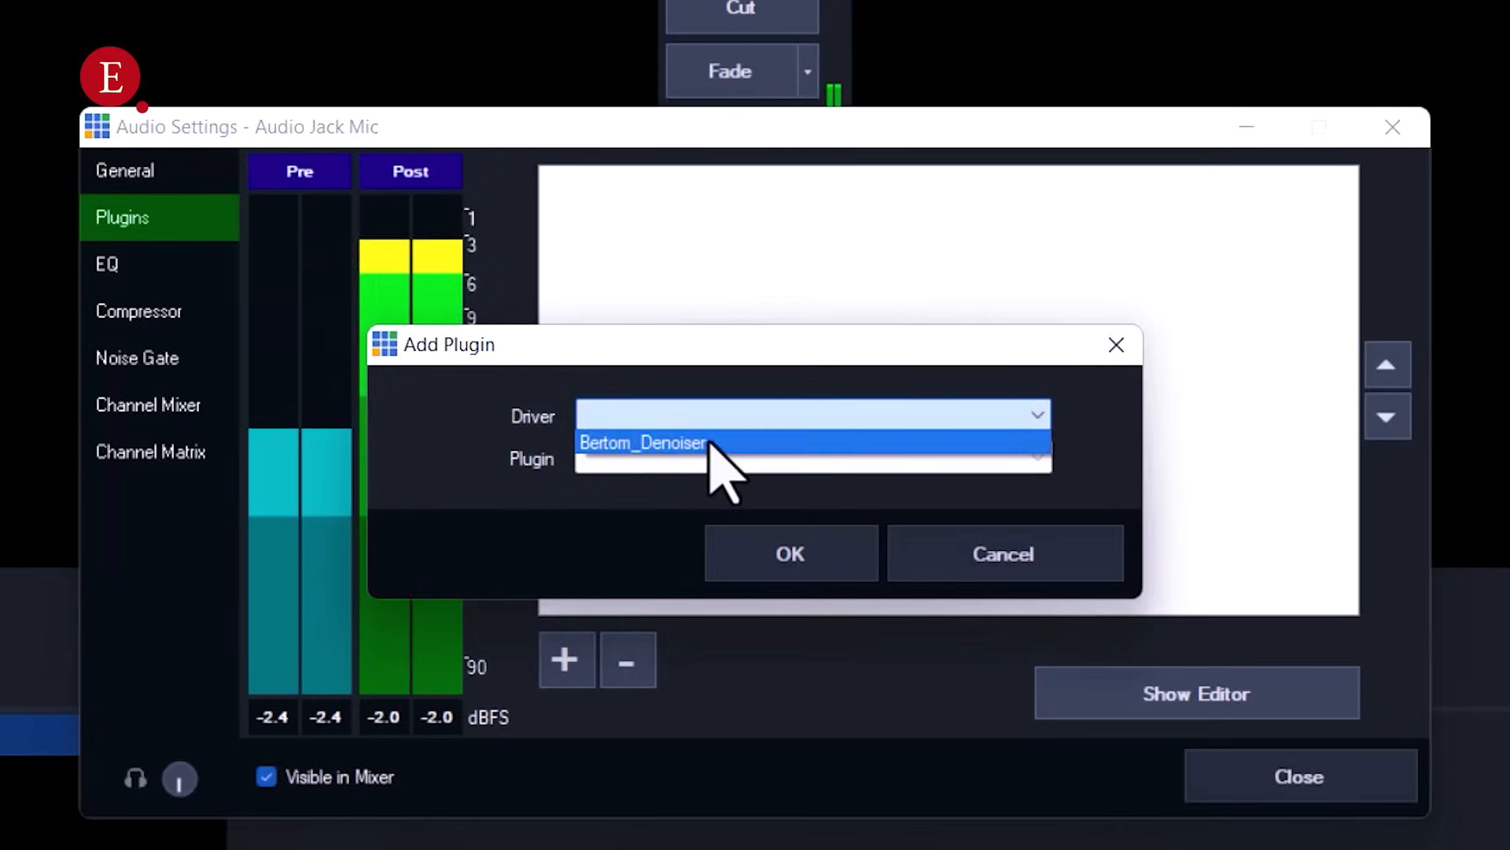
left_click(642, 442)
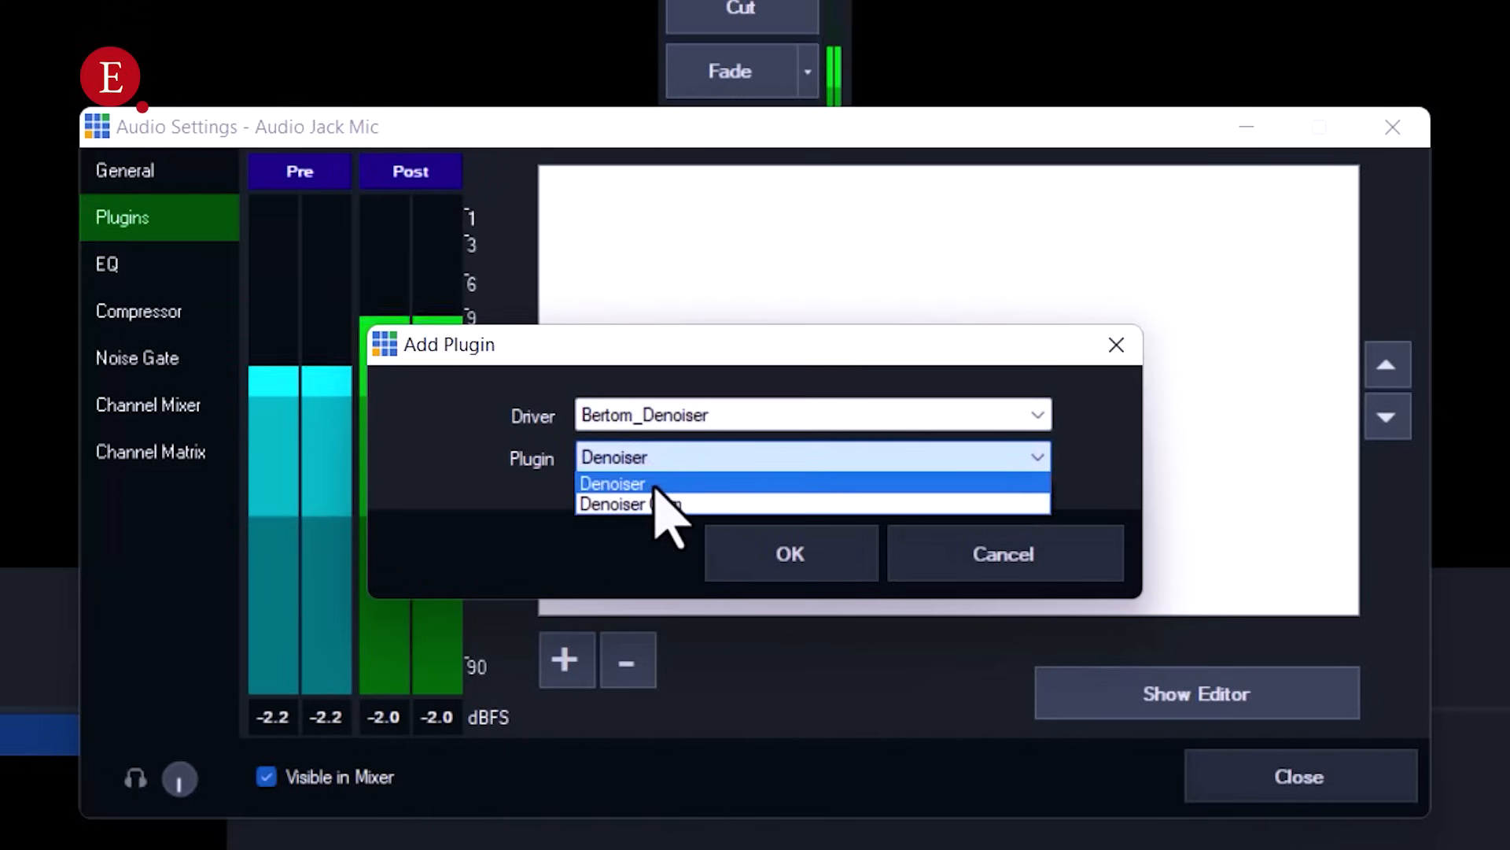
left_click(789, 553)
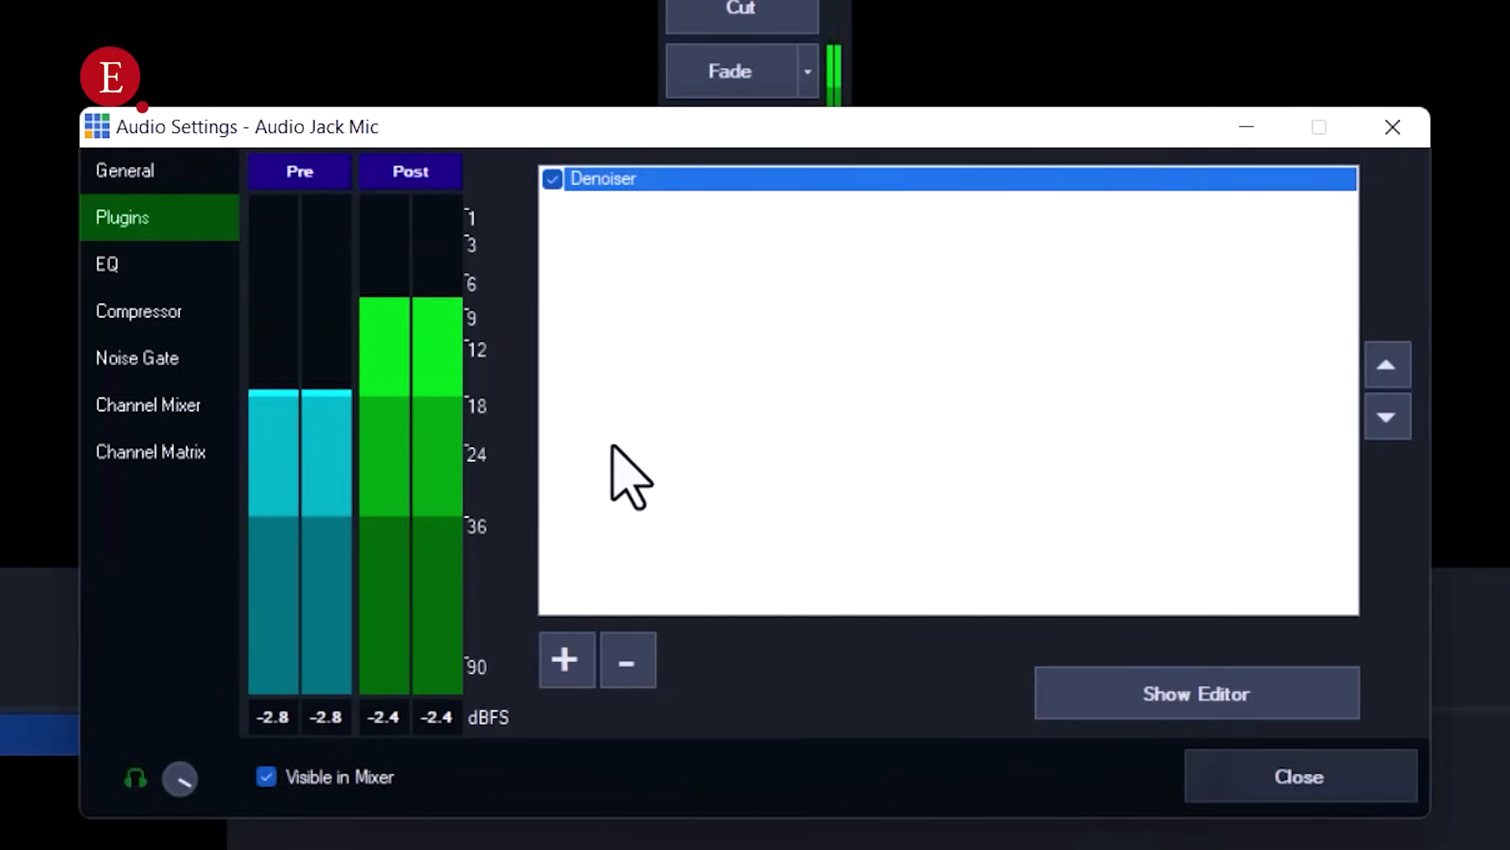
mouse_move(691, 255)
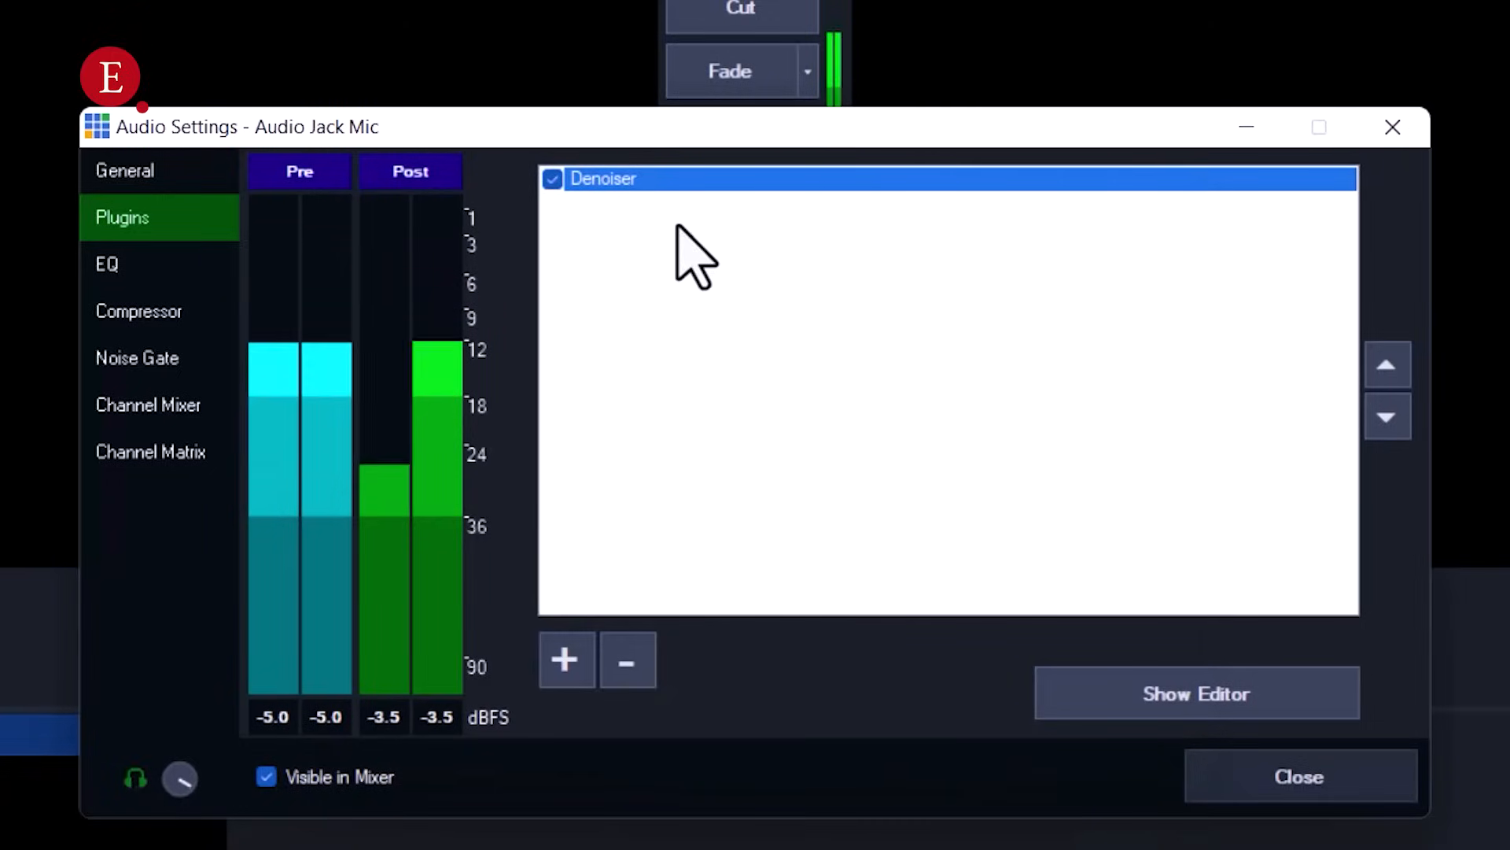
left_click(1196, 692)
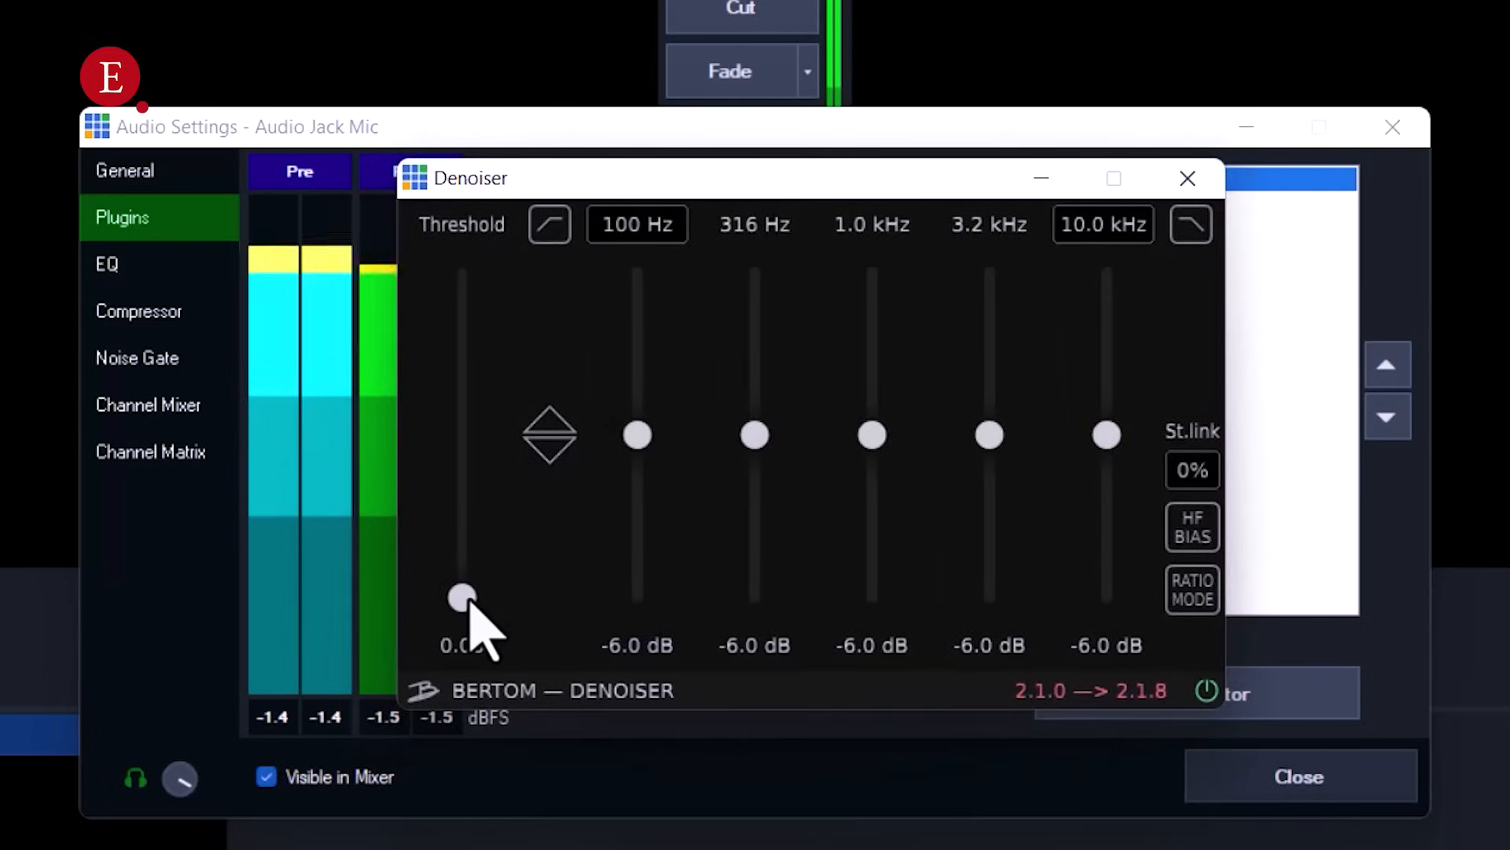
Drag the Denoiser Threshold slider to its 1.00 maximum and reopen the editor
left_click_drag(461, 595, 460, 376)
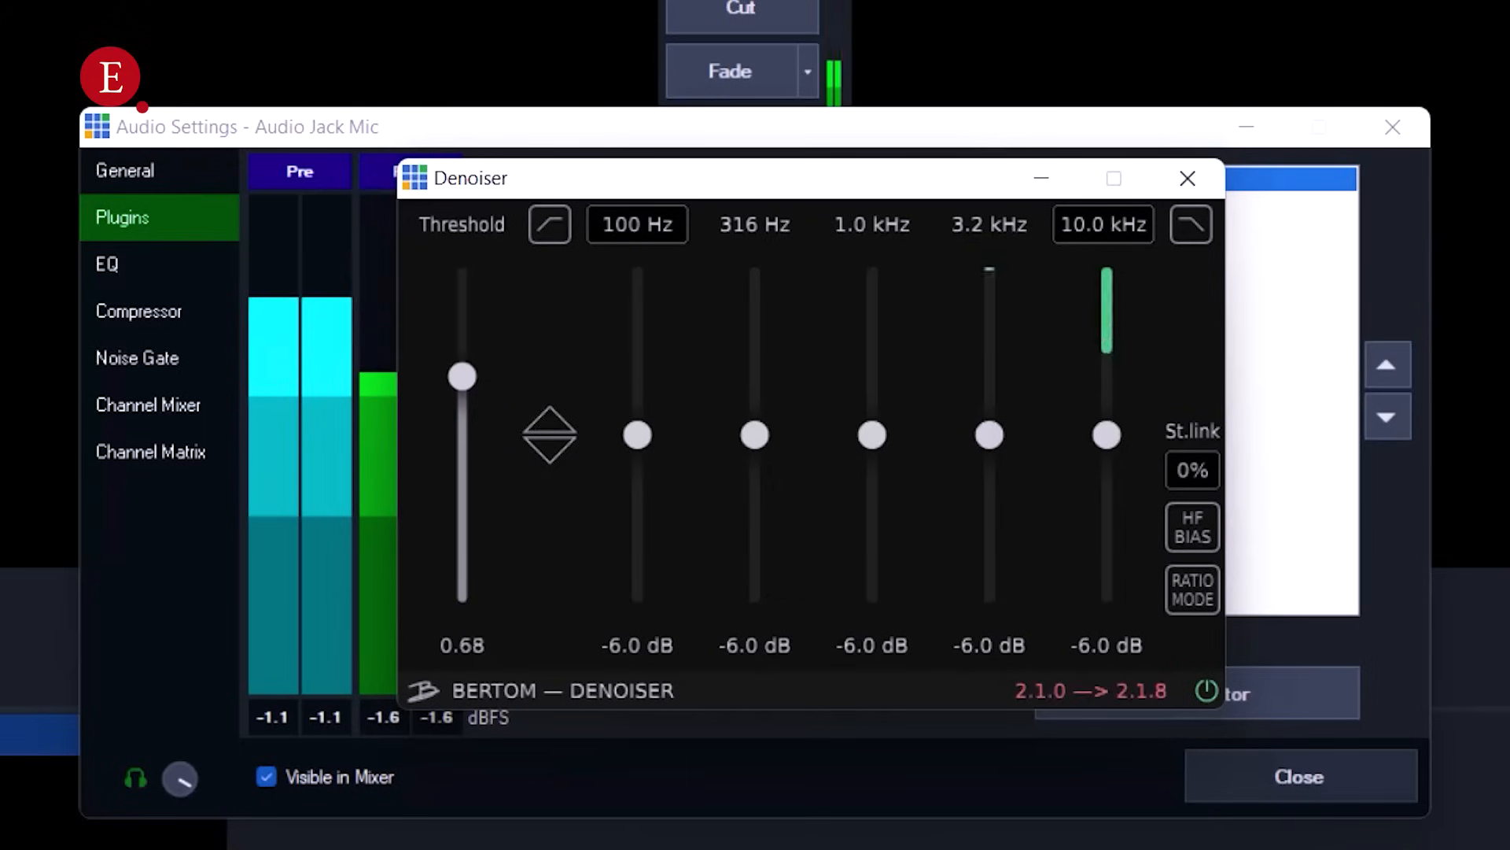
left_click_drag(463, 375, 463, 270)
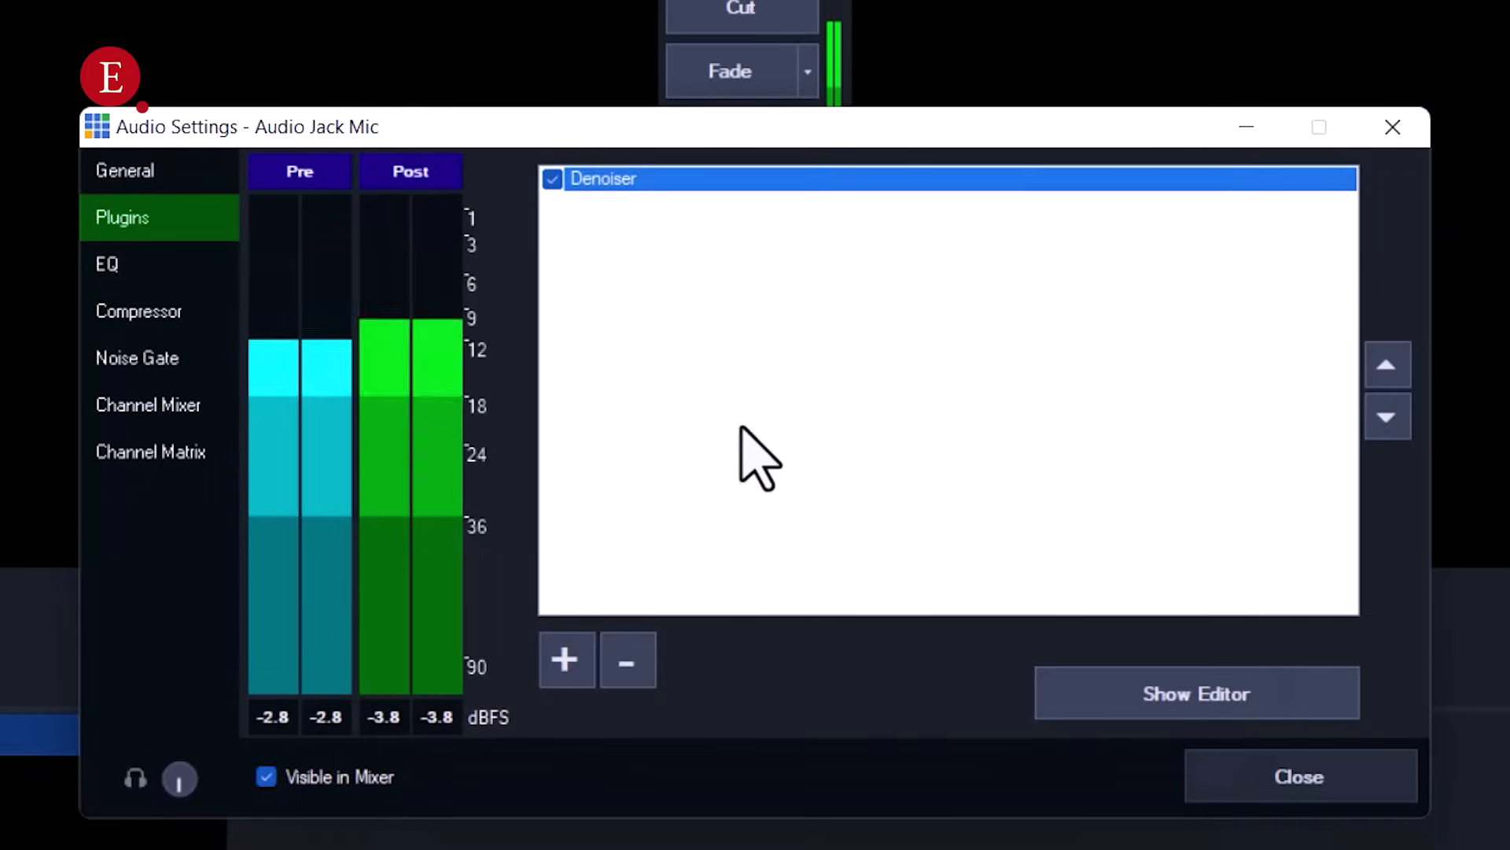
left_click(1196, 692)
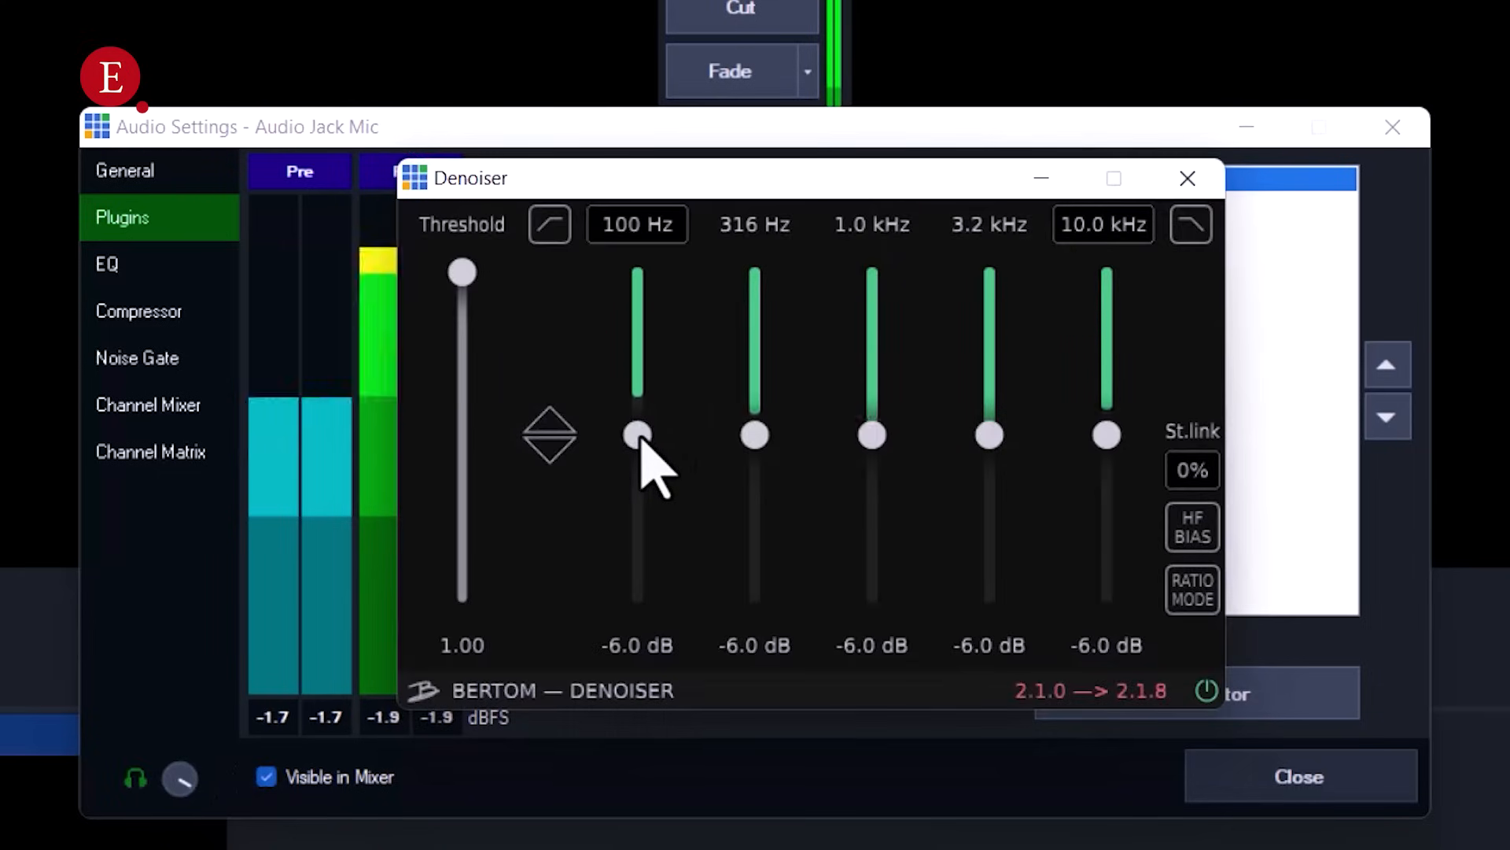
Cut the 3.2 kHz band to about -20.2 dB and 10 kHz to about -22.9 dB
left_click_drag(638, 434, 638, 497)
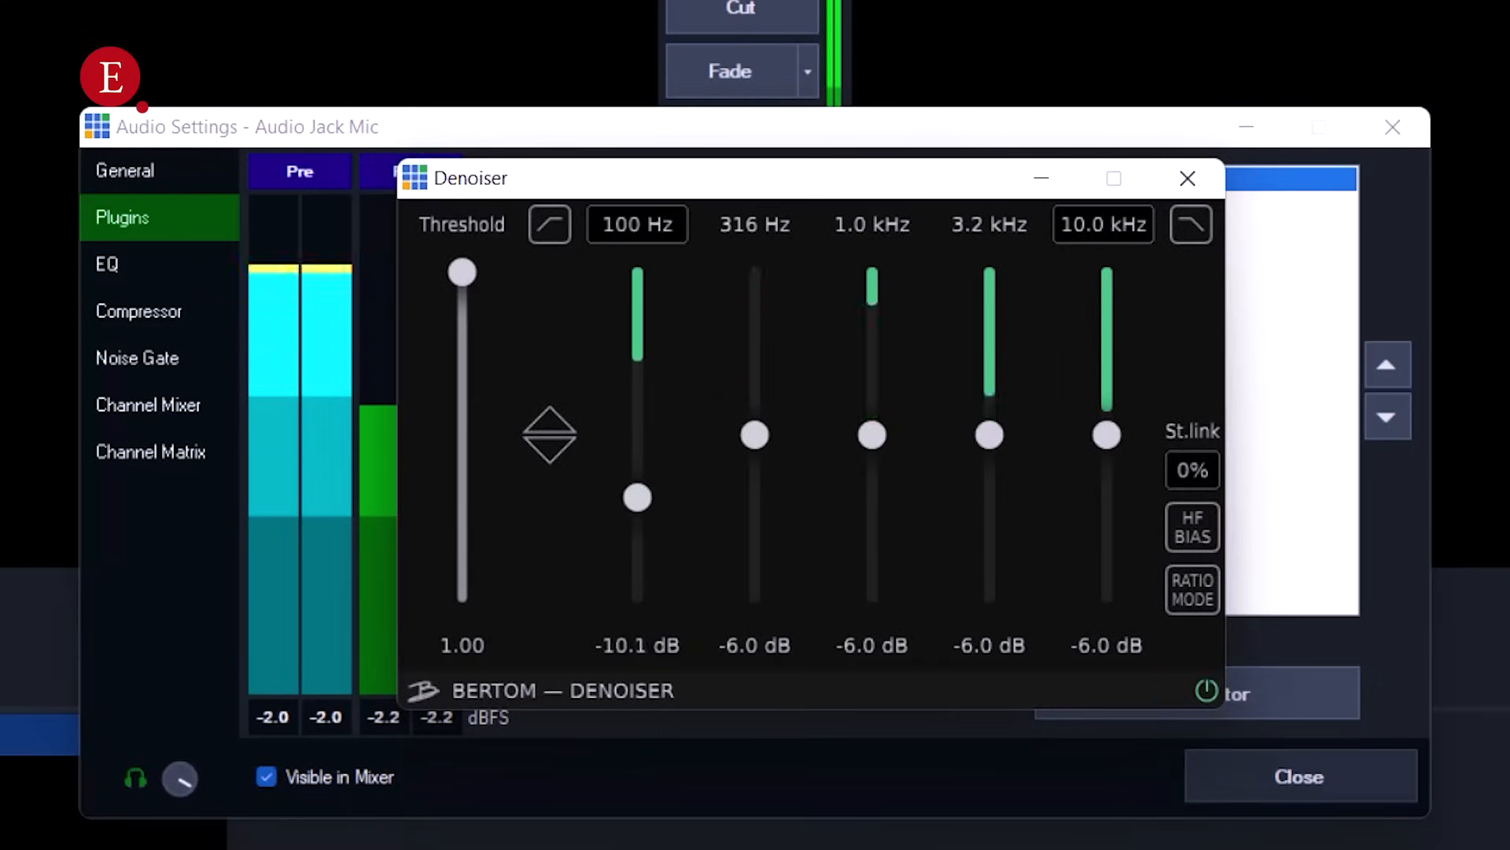
left_click_drag(754, 434, 754, 356)
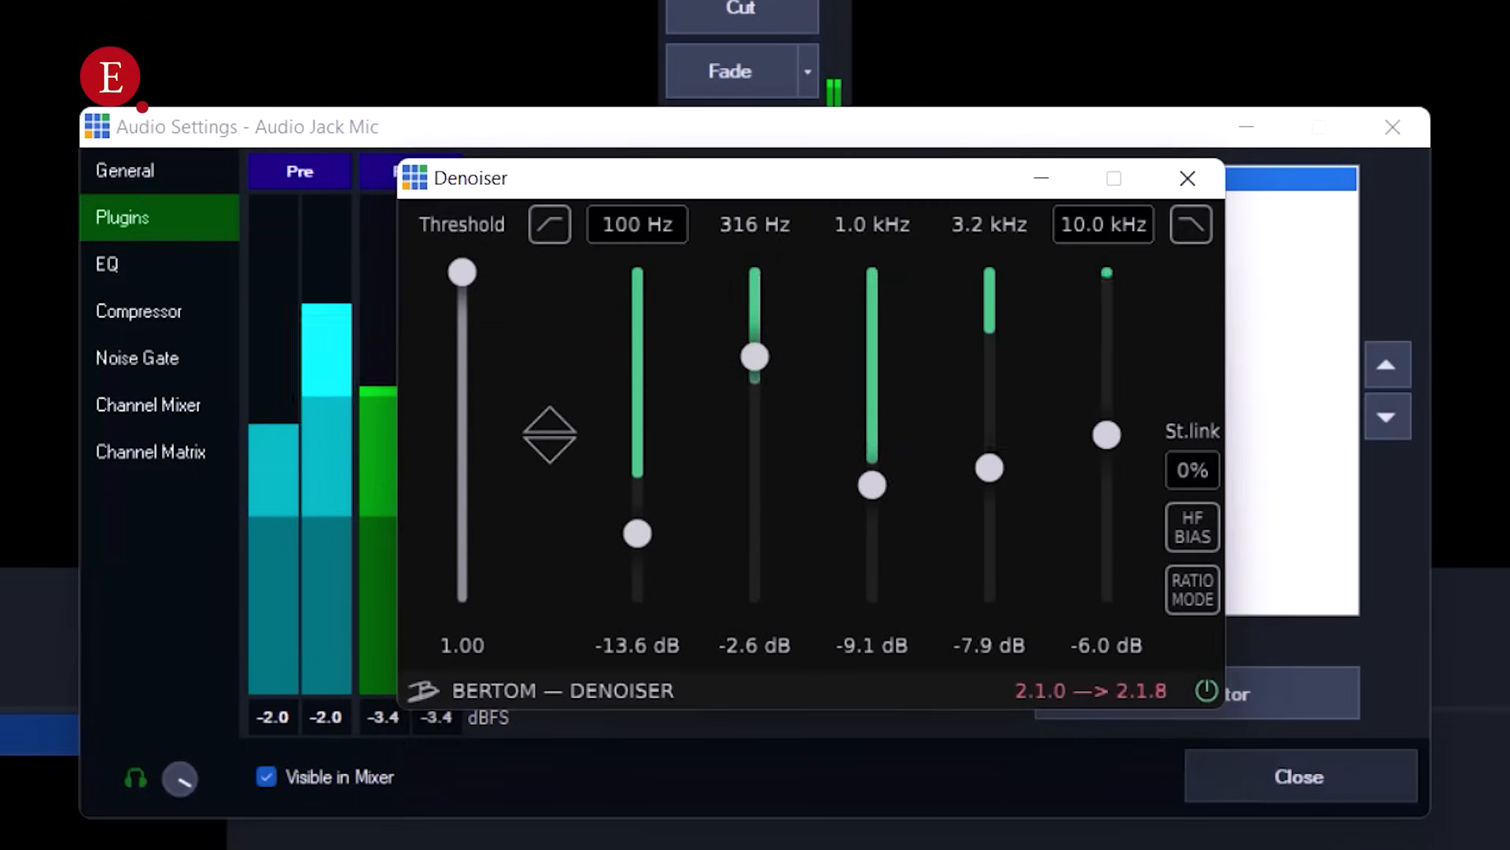
left_click_drag(988, 467, 988, 583)
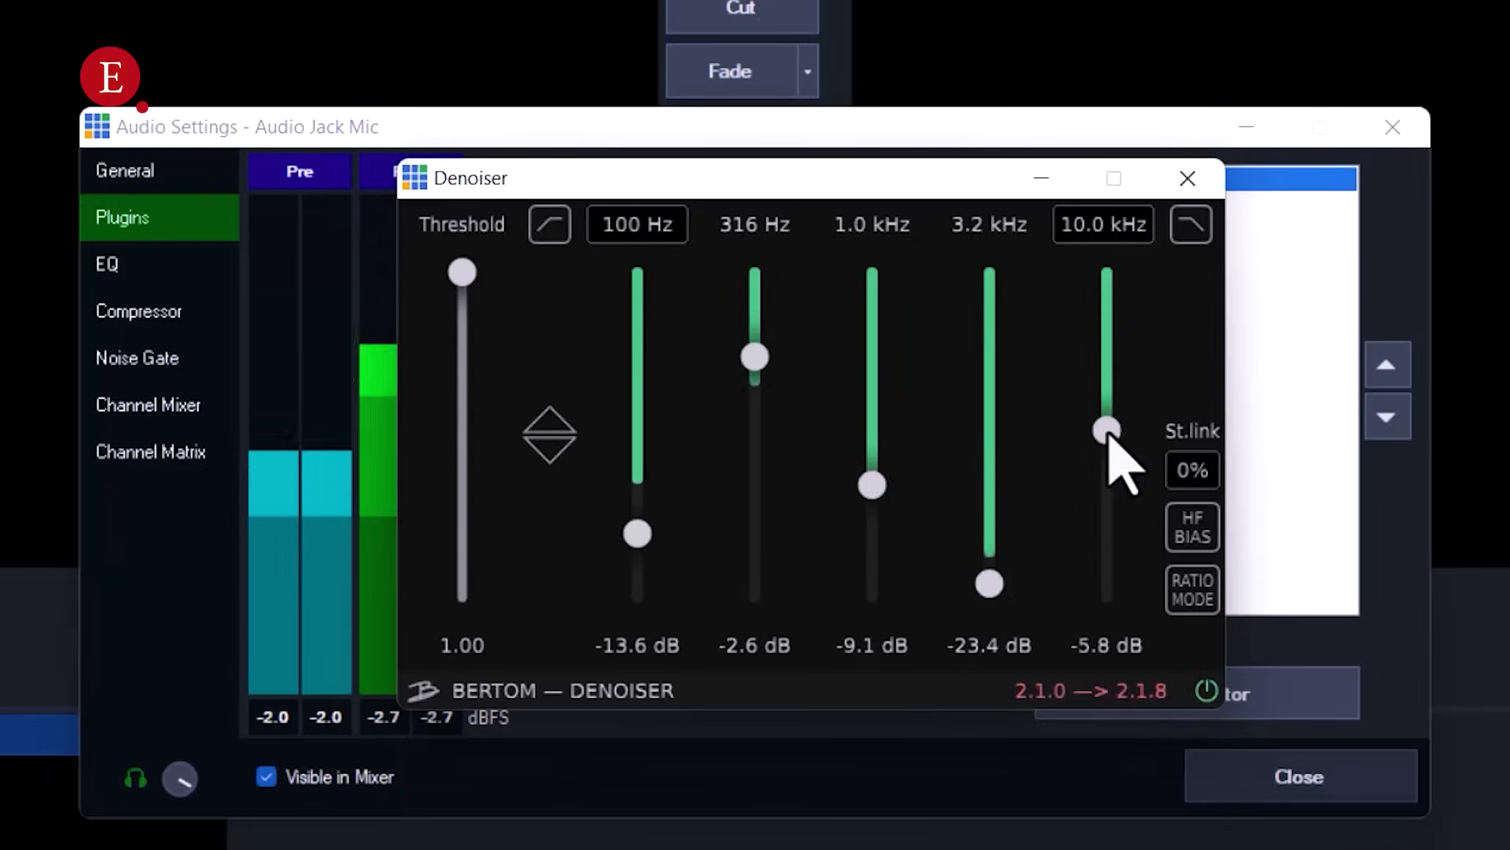
left_click_drag(1106, 429, 1107, 594)
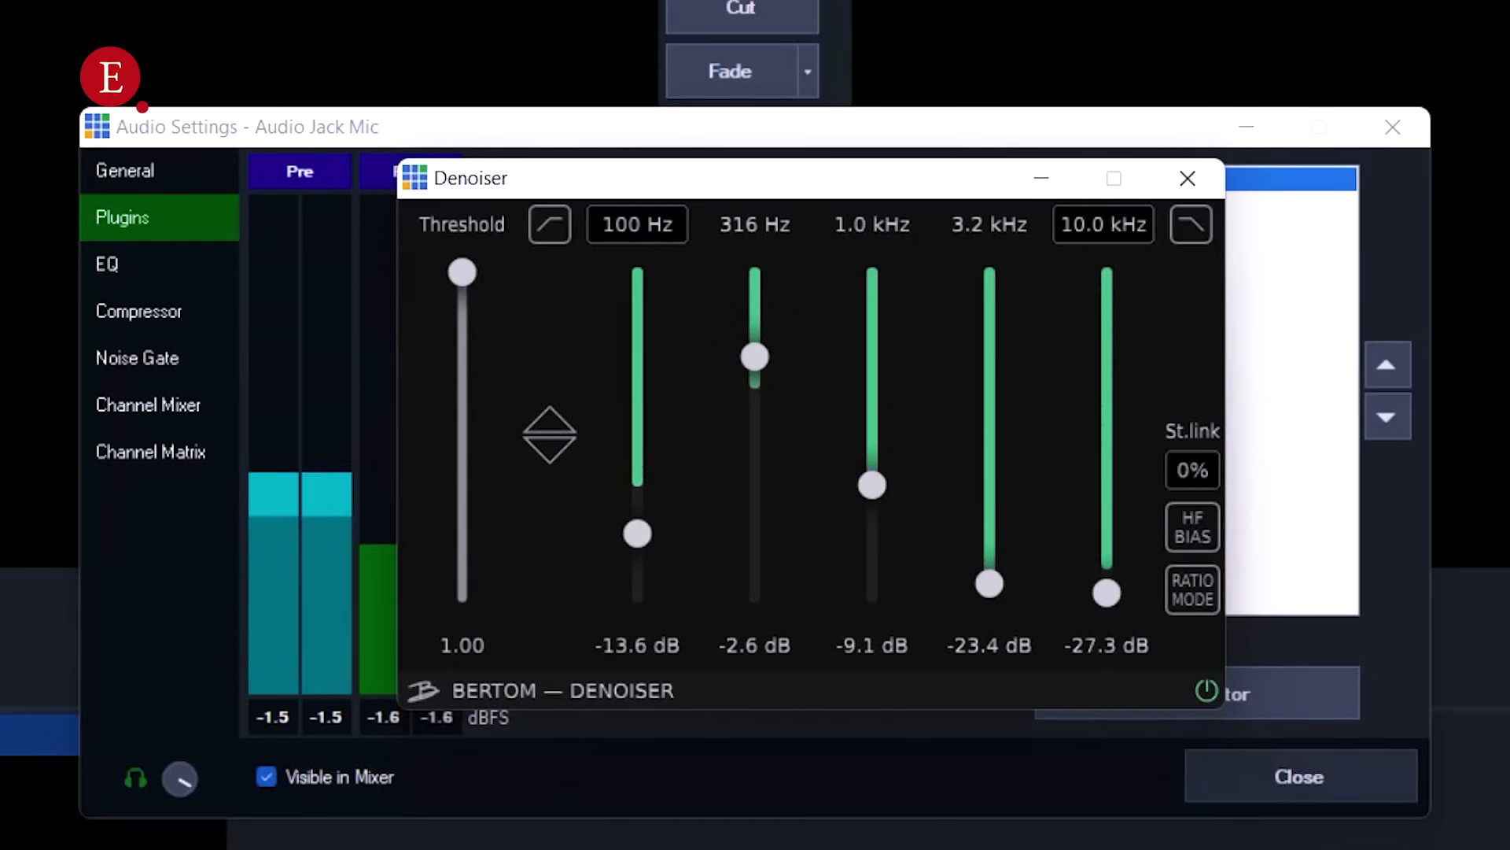
left_click_drag(1106, 594, 1106, 567)
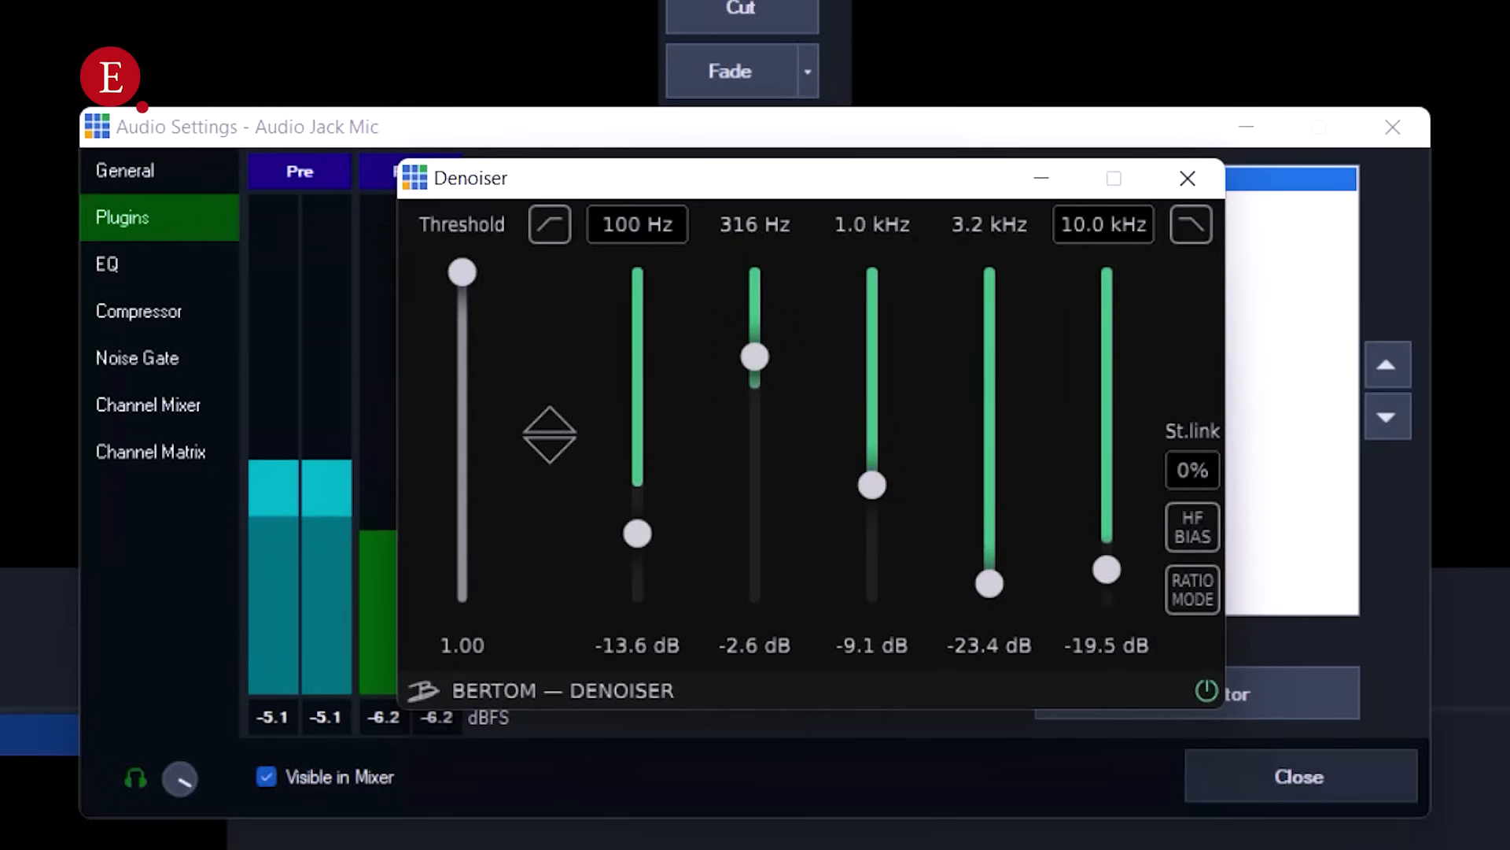
left_click_drag(988, 583, 988, 273)
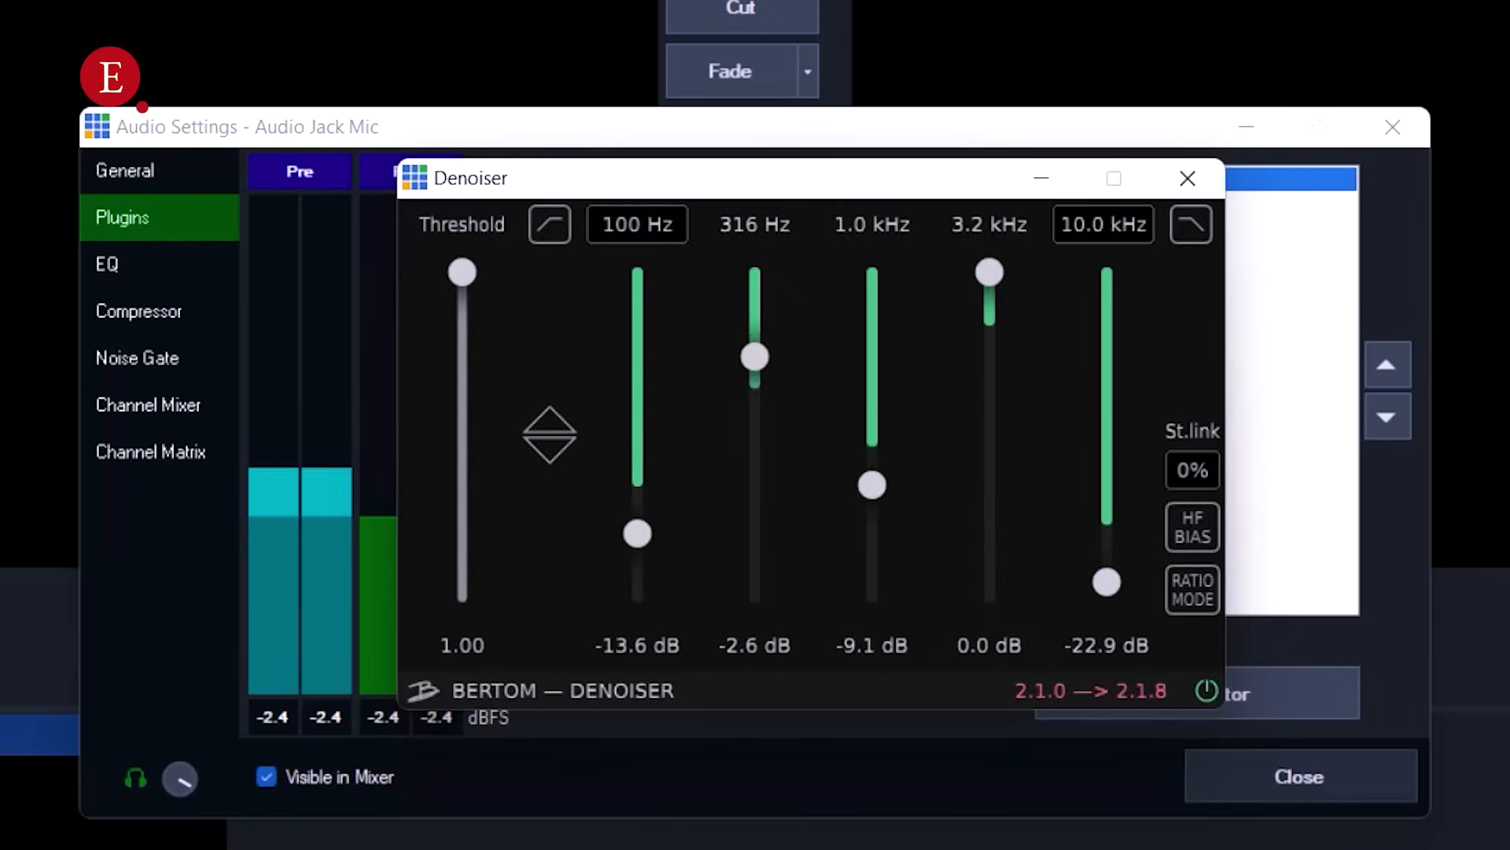
left_click_drag(990, 273, 989, 570)
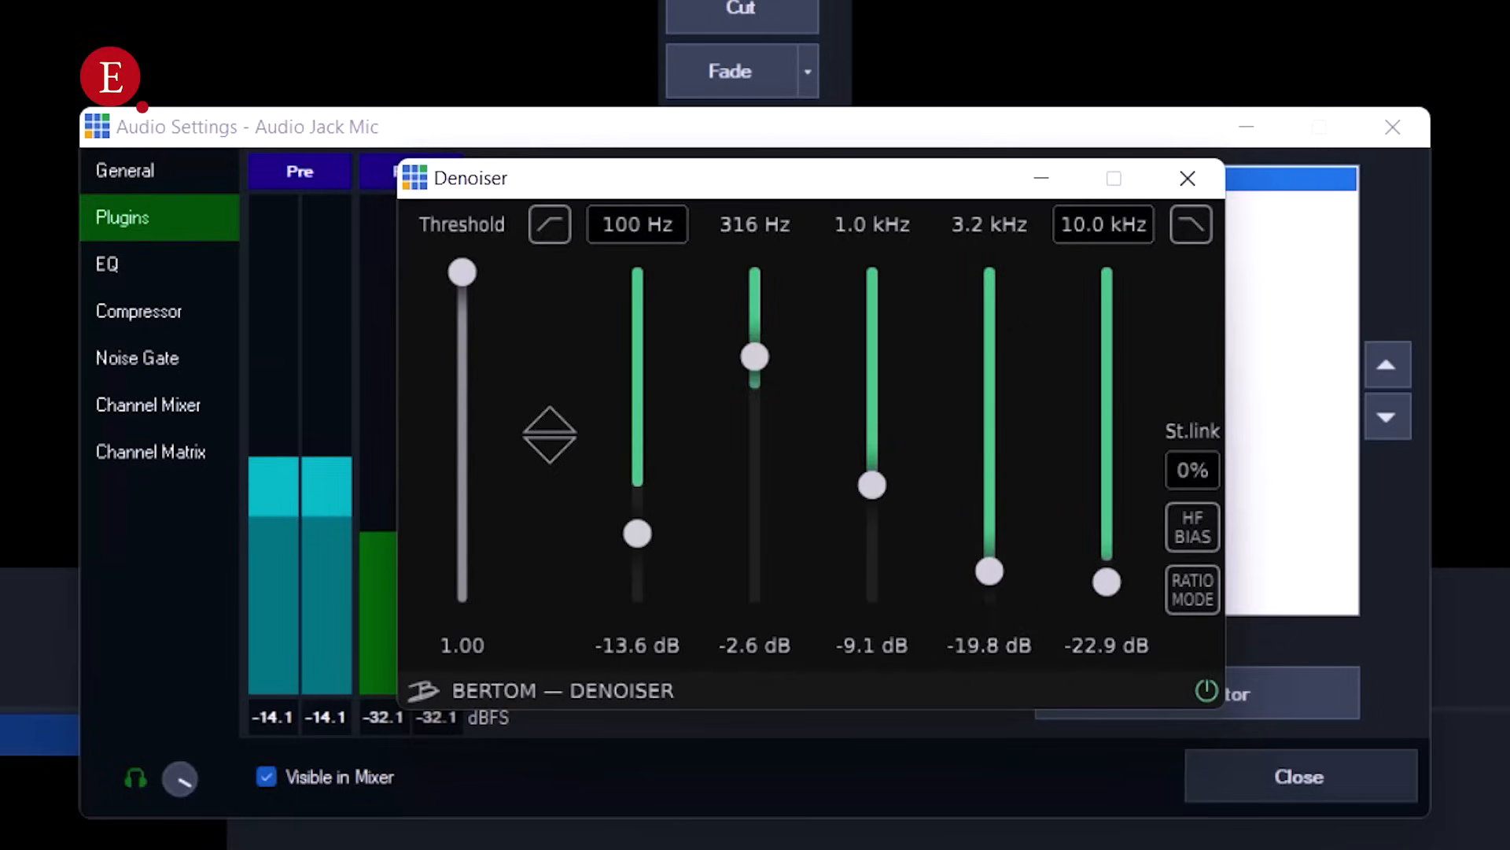
left_click_drag(990, 569, 990, 578)
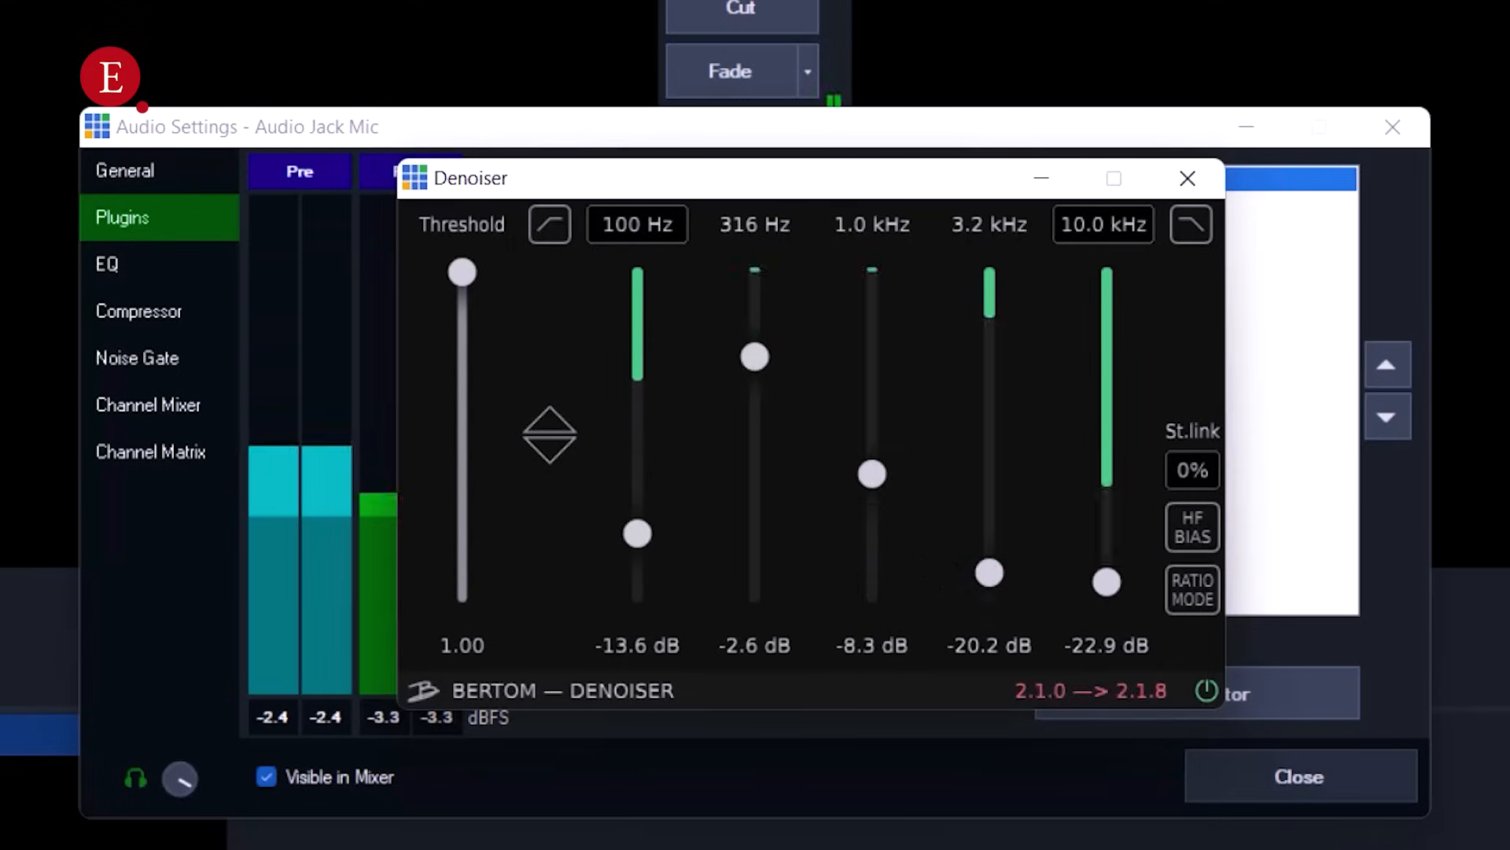
Set the 1.0 kHz band to -2.7 dB, 316 Hz to -0.4 dB, 100 Hz to -6.0 dB
left_click_drag(872, 472, 872, 274)
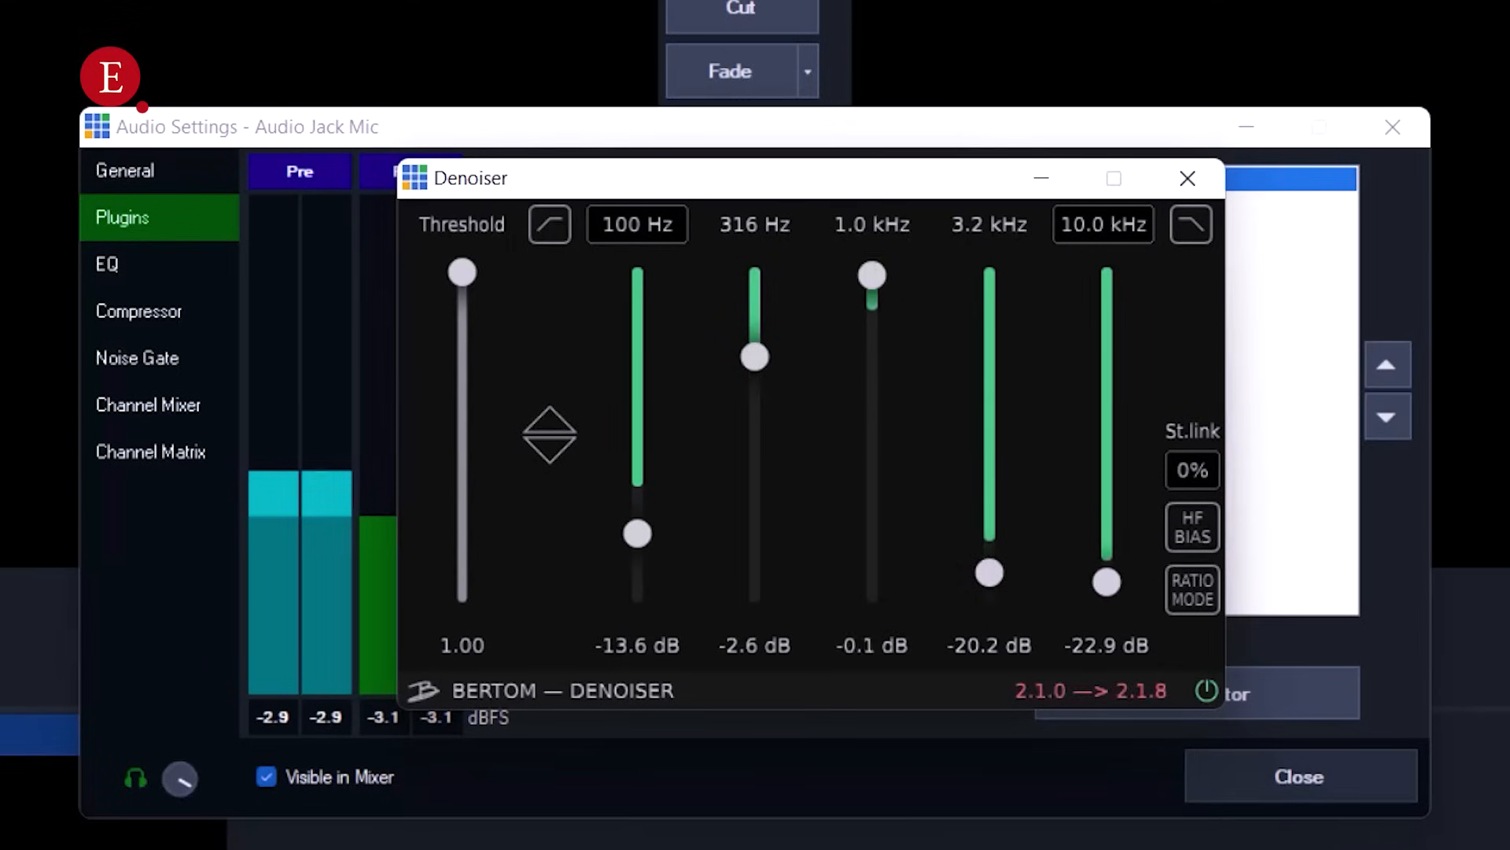
left_click_drag(872, 273, 872, 357)
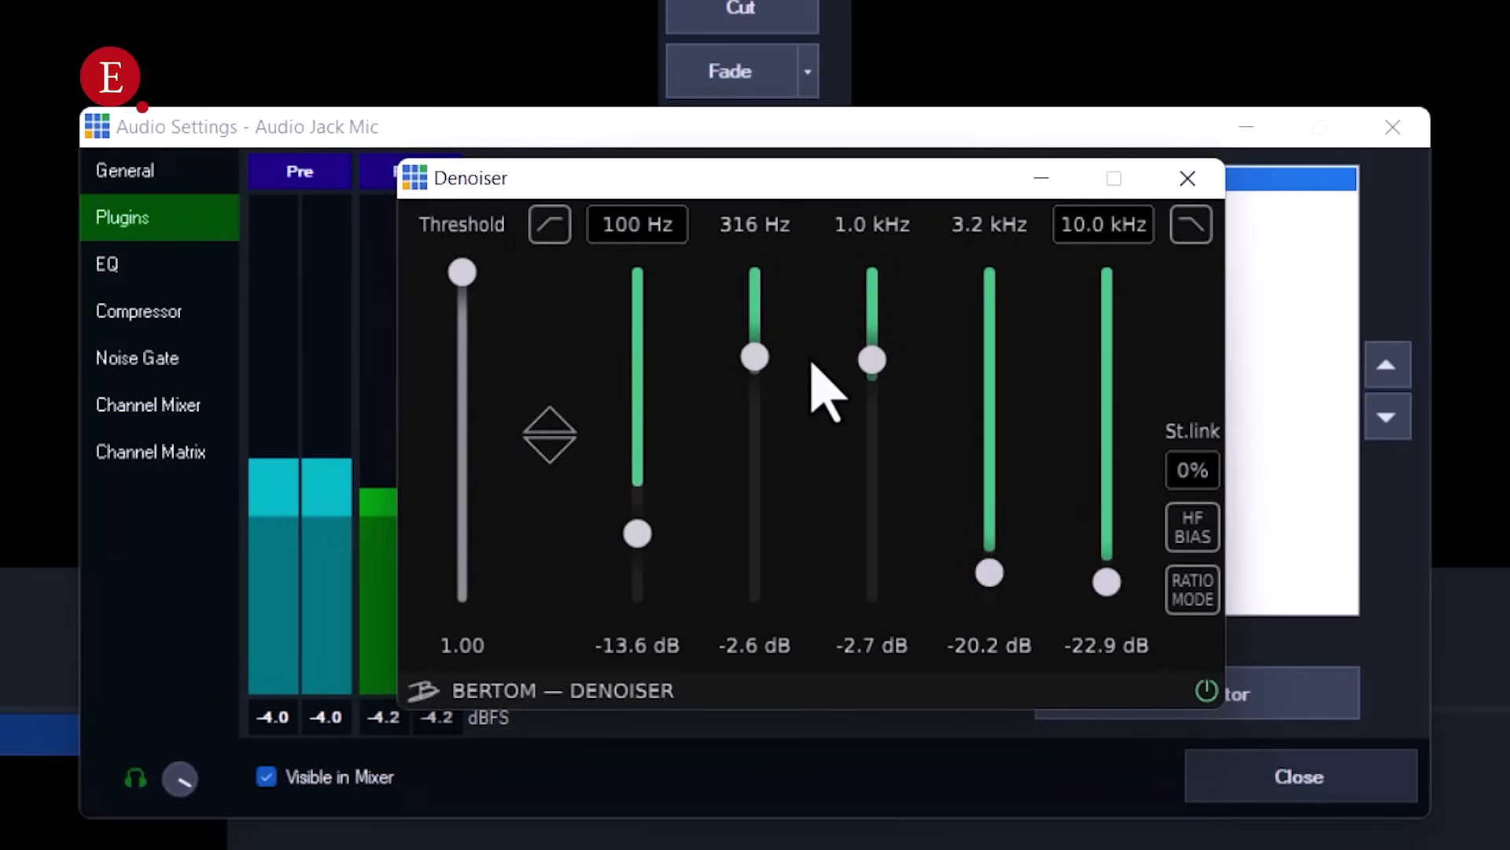
left_click_drag(755, 357, 755, 527)
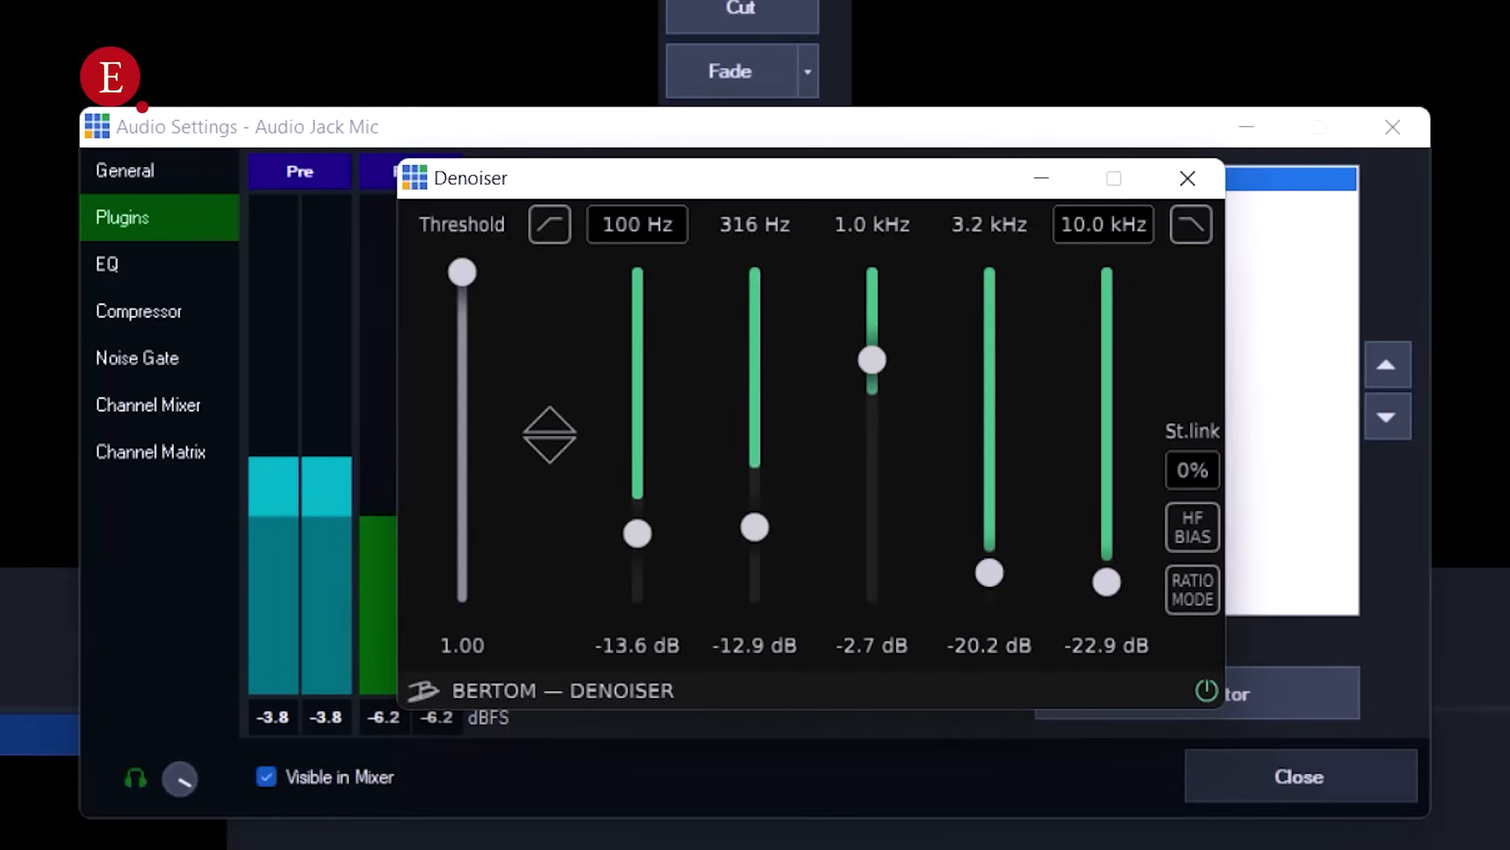
left_click_drag(755, 527, 755, 286)
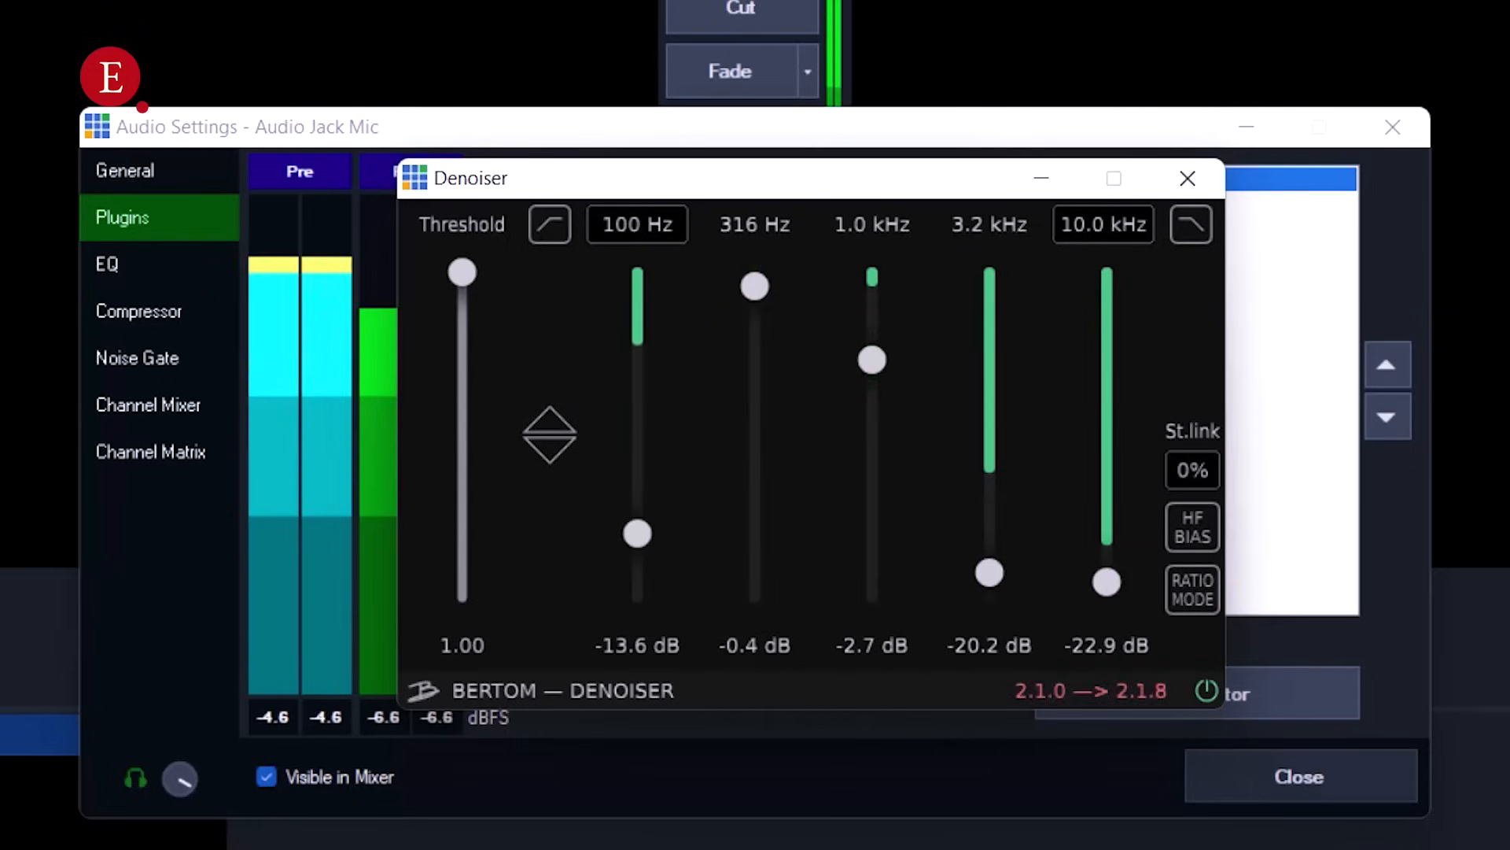
left_click_drag(635, 535, 636, 273)
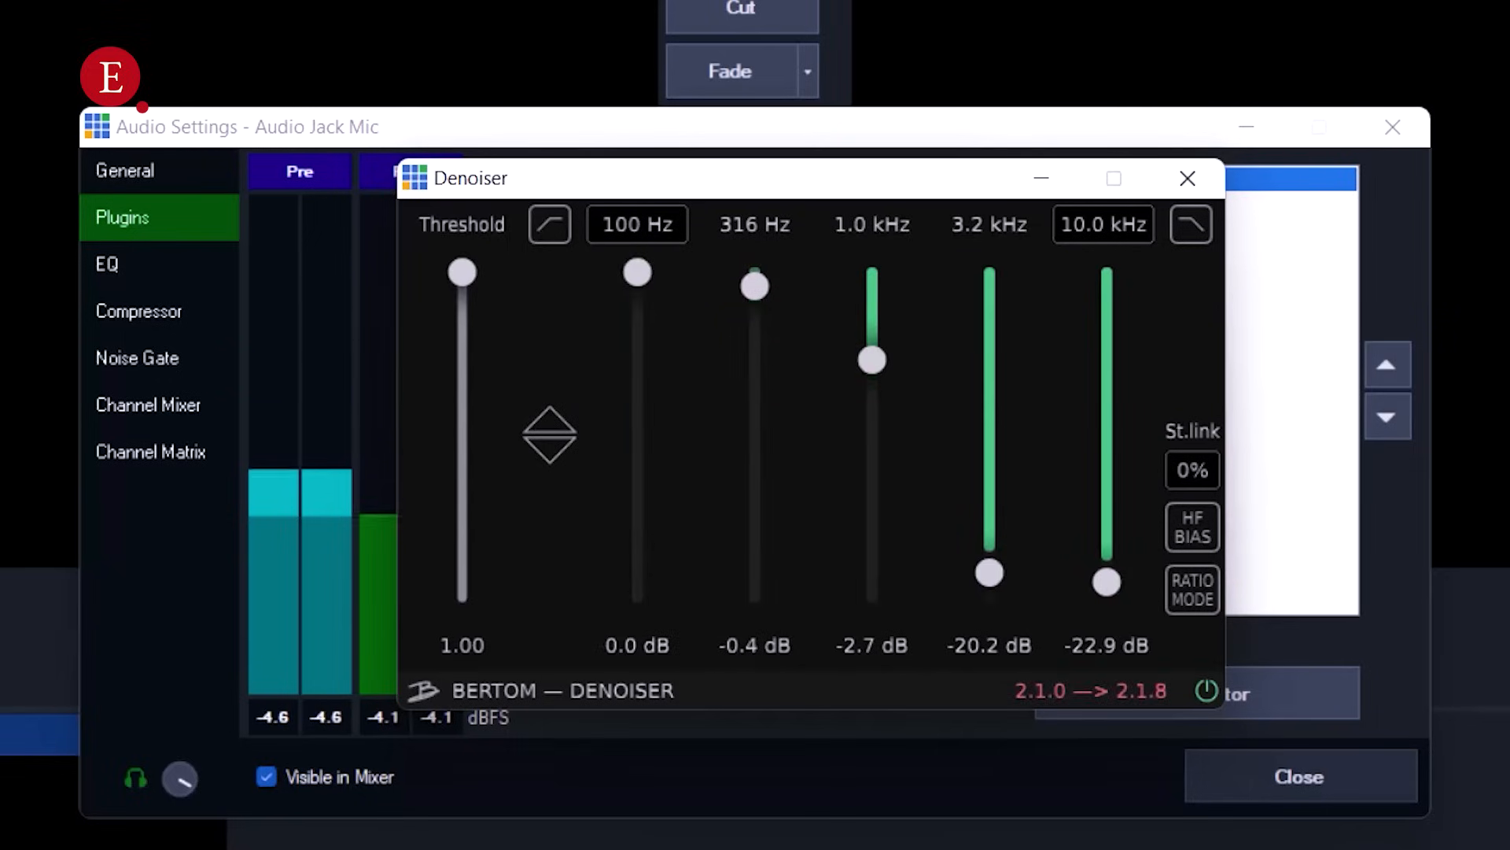
left_click_drag(636, 273, 636, 434)
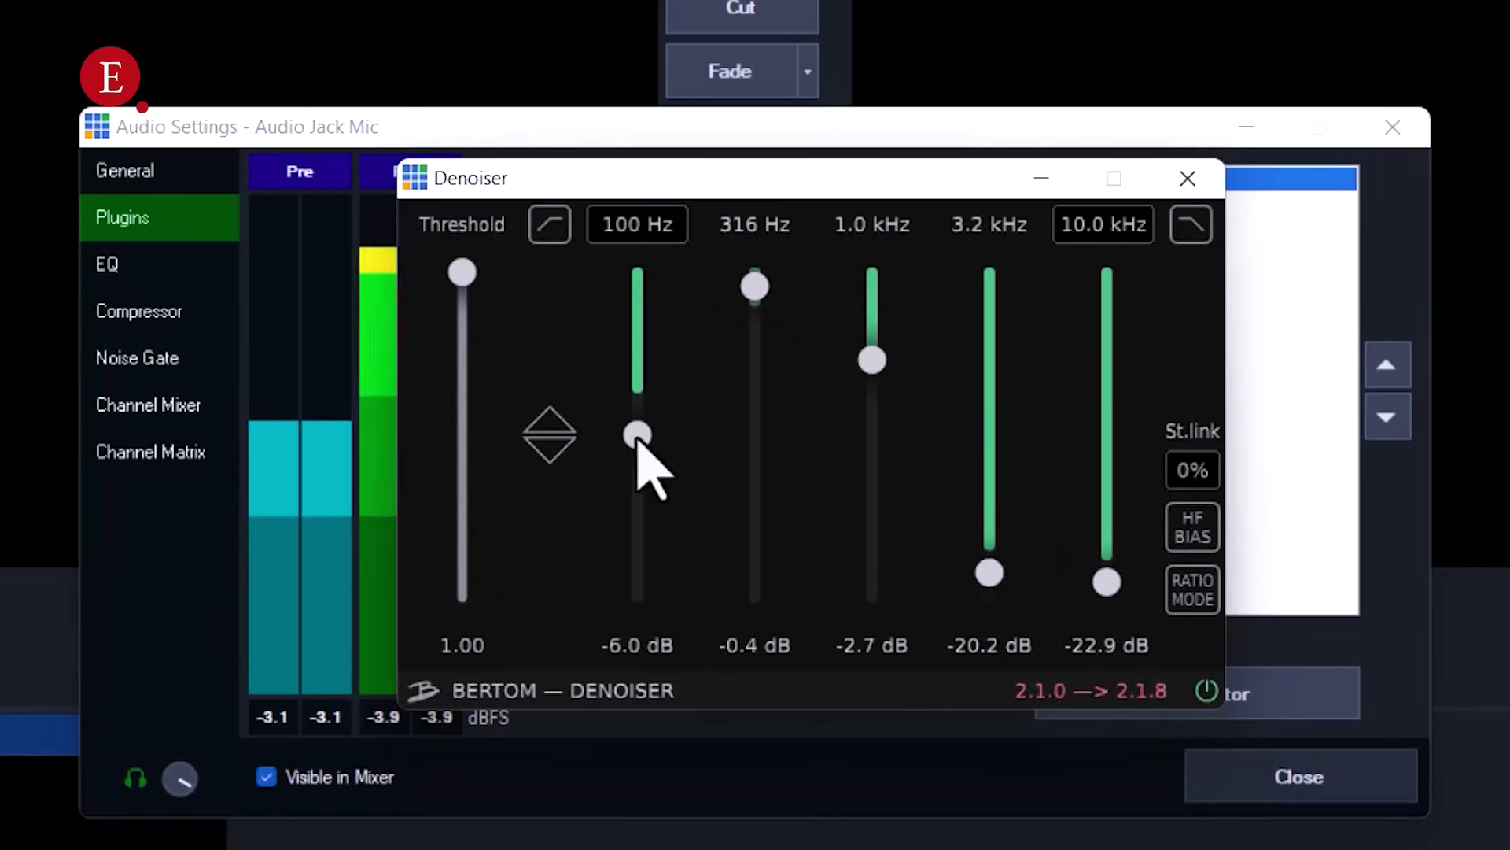